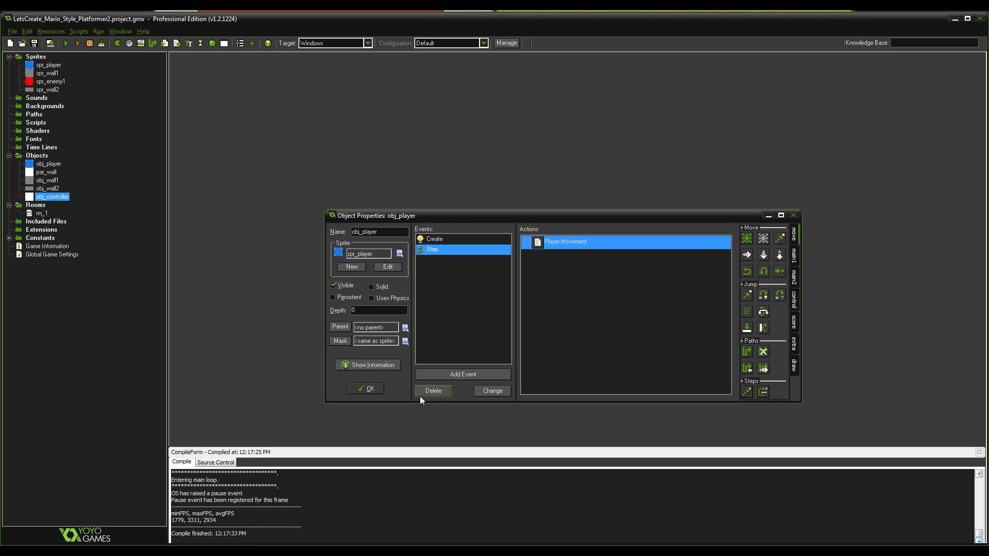
{"action": "mouse_move", "coordinate": [403, 394]}
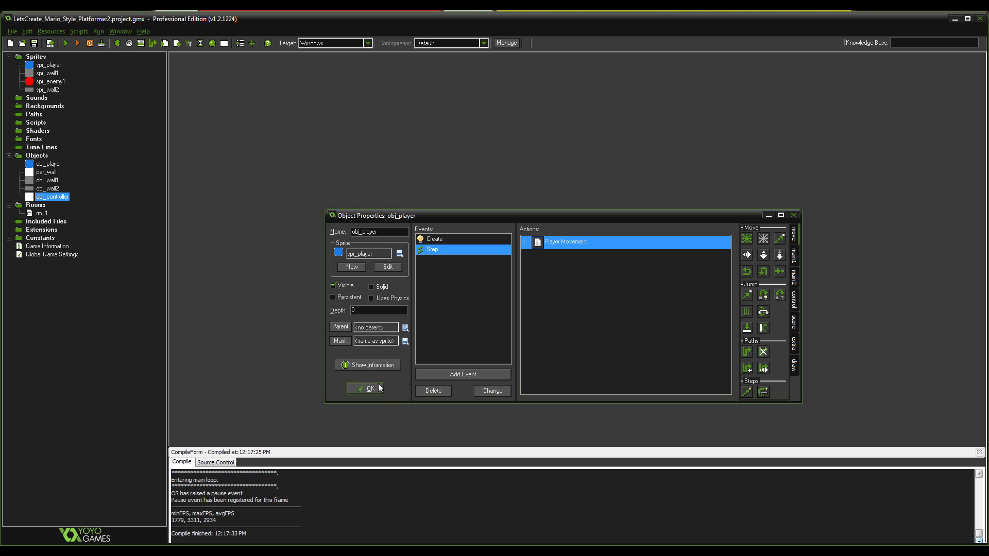
Confirm obj_player's properties with OK now that its Step movement action is set.
{"action": "left_click", "coordinate": [365, 389]}
{"action": "type", "text": "spr"}
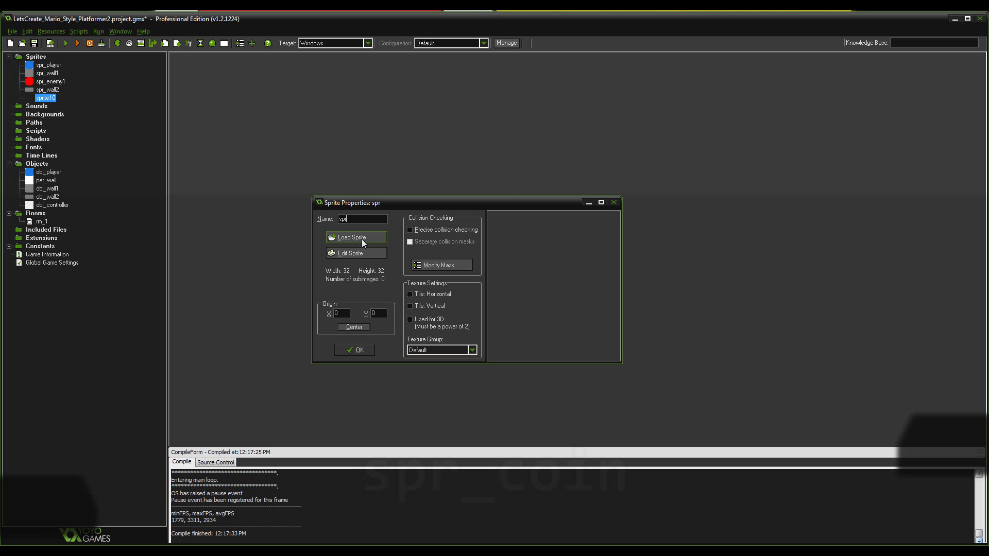
Name the new sprite spr_coin and give it a blank 16×16 image.
{"action": "type", "text": "_coin"}
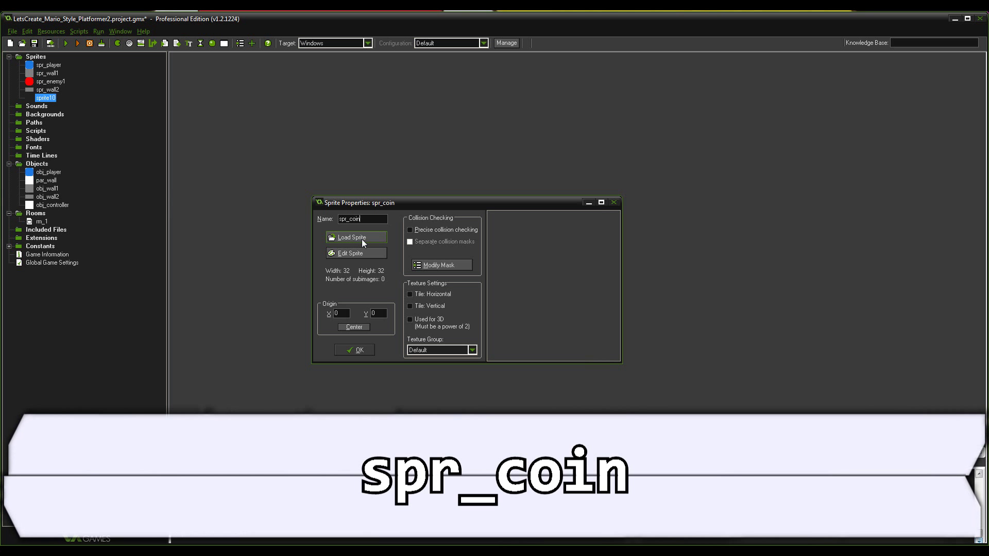
{"action": "left_click", "coordinate": [349, 253]}
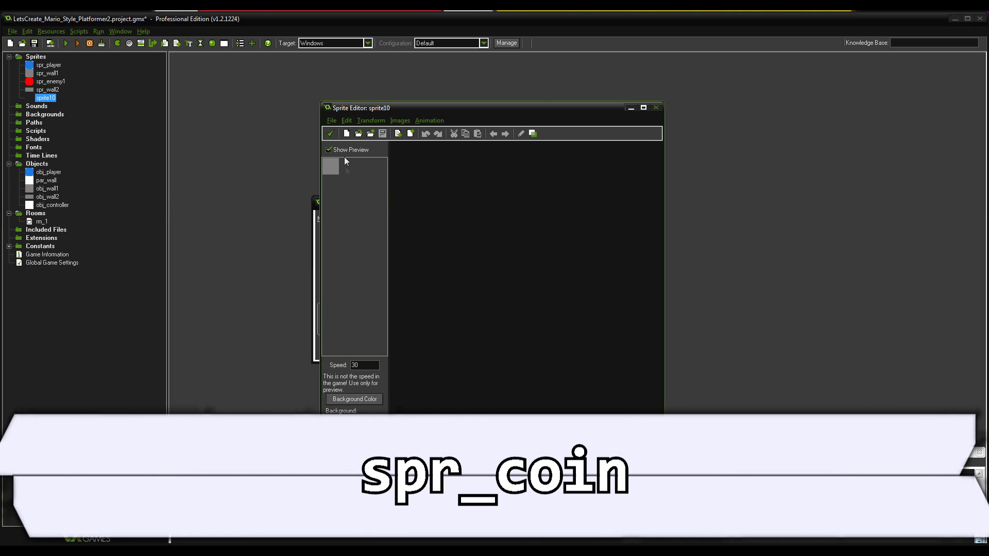
{"action": "mouse_move", "coordinate": [346, 133]}
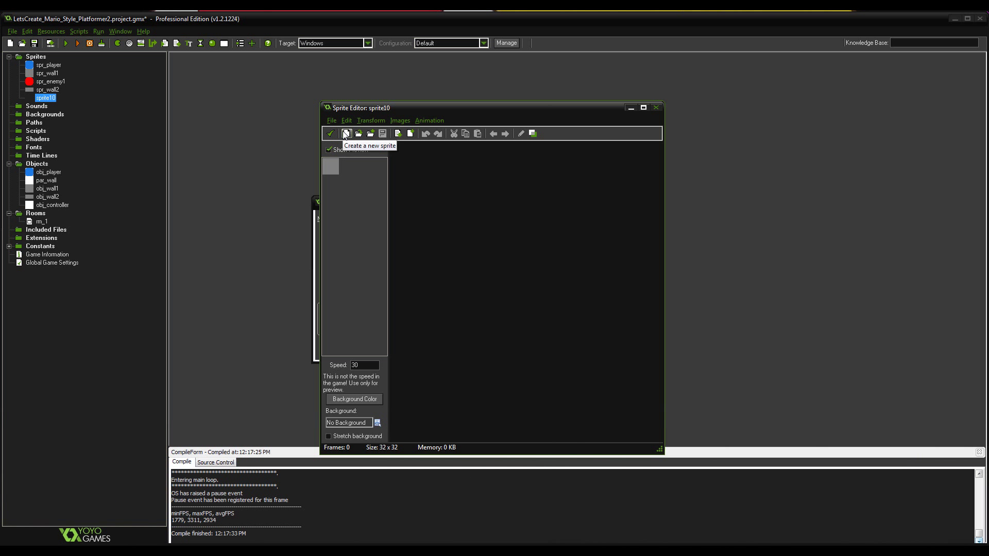
{"action": "left_click", "coordinate": [346, 132]}
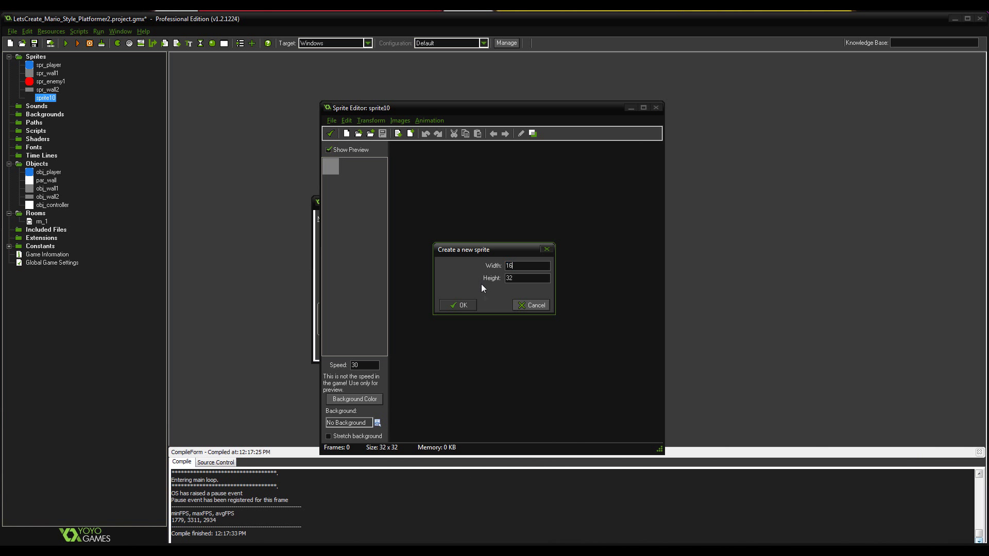
{"action": "left_click", "coordinate": [456, 305]}
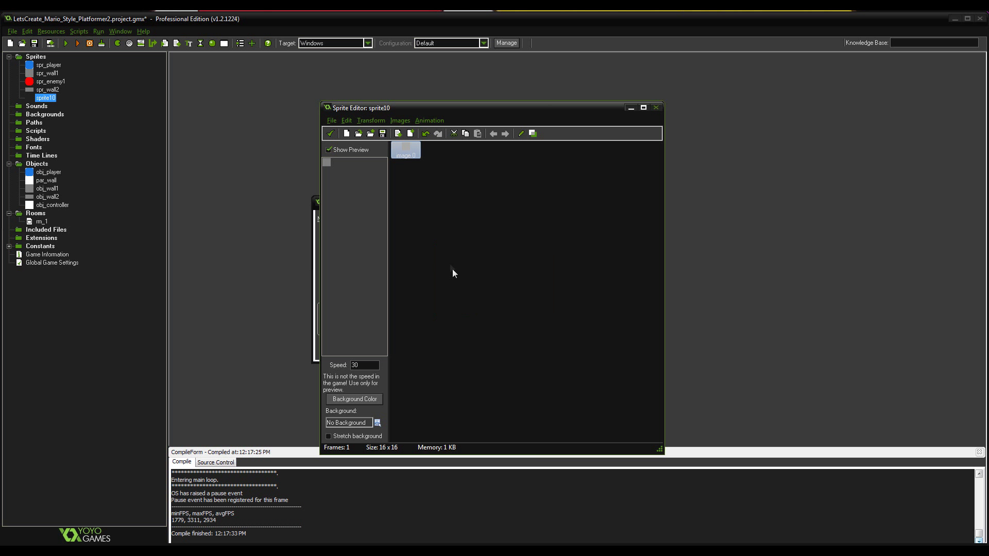
Paint a gold filled circle across the coin frame and finish editing the image.
{"action": "double_click", "coordinate": [405, 151]}
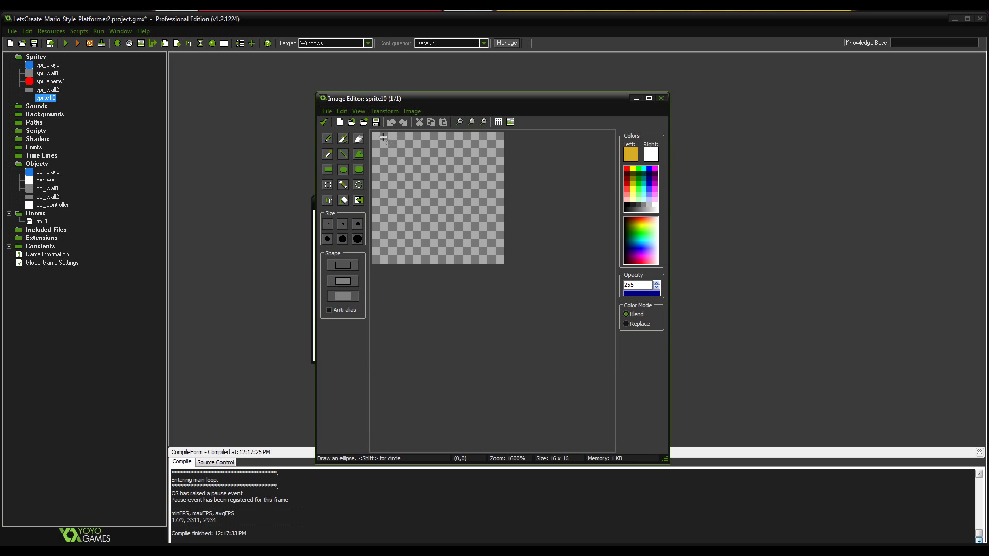
{"action": "left_click_drag", "start_coordinate": [384, 136], "coordinate": [467, 208]}
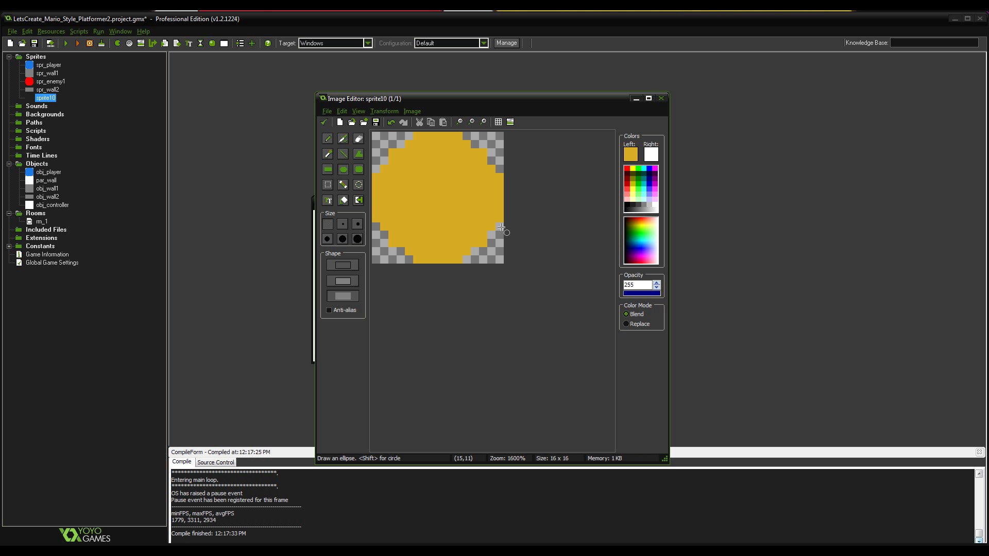
{"action": "left_click", "coordinate": [324, 121]}
{"action": "type", "text": "_coin"}
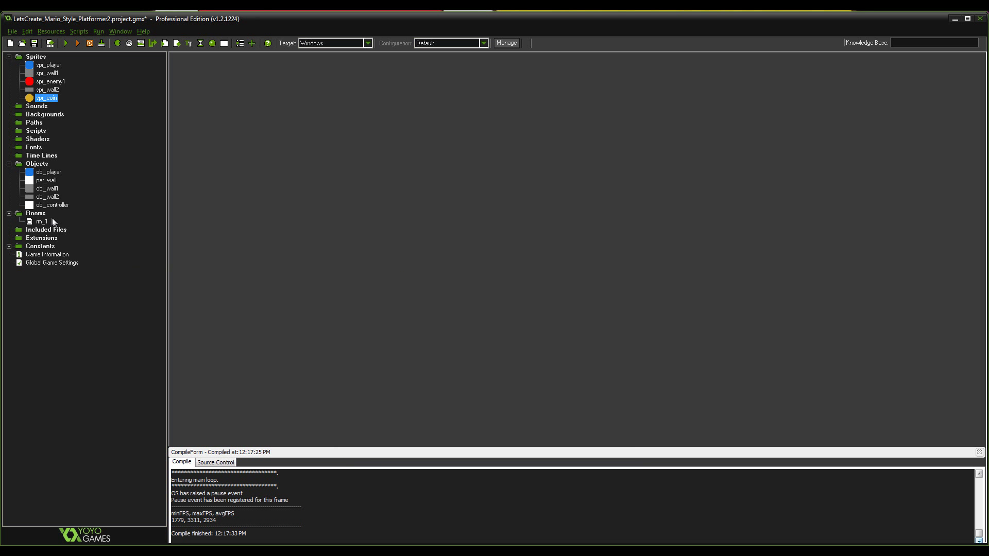
Create obj_coin using spr_coin, add a Step event and start an Execute Code action in it.
{"action": "left_click", "coordinate": [38, 163]}
{"action": "type", "text": "obj_coin"}
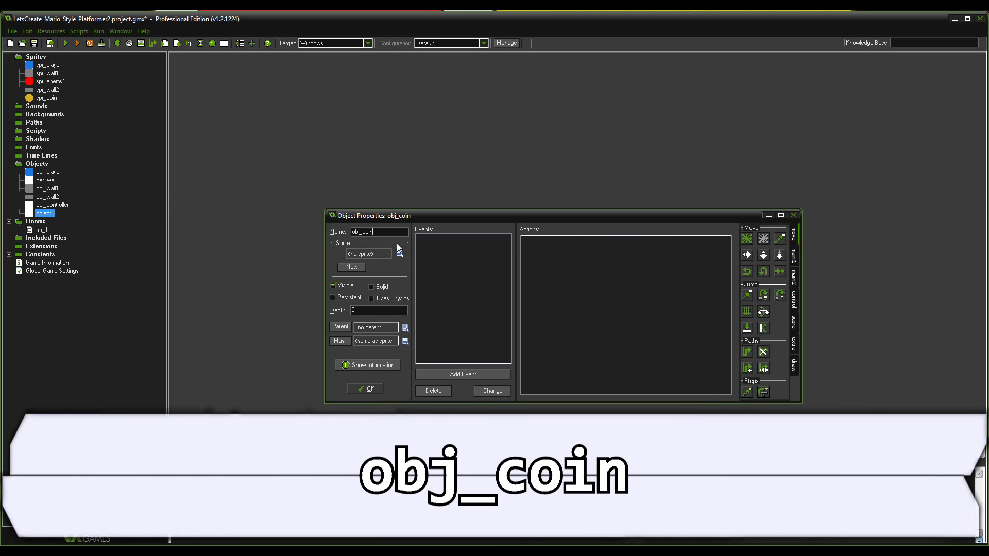
{"action": "left_click", "coordinate": [400, 253]}
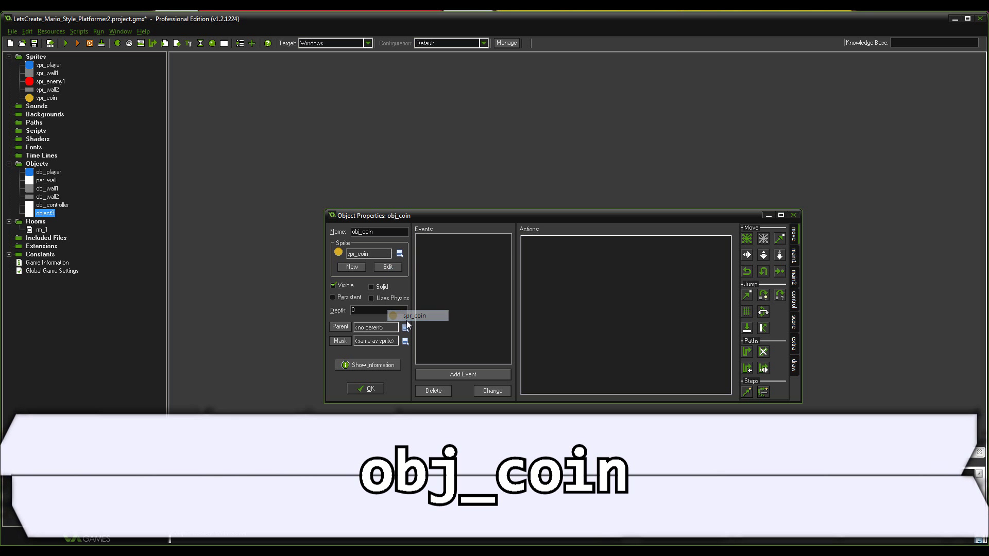
{"action": "left_click", "coordinate": [463, 374]}
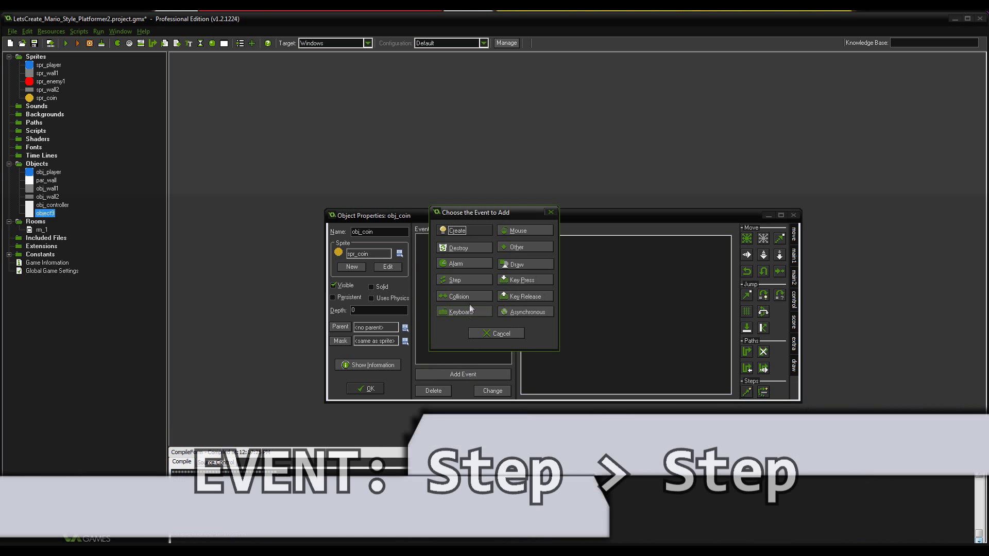
{"action": "left_click", "coordinate": [453, 279]}
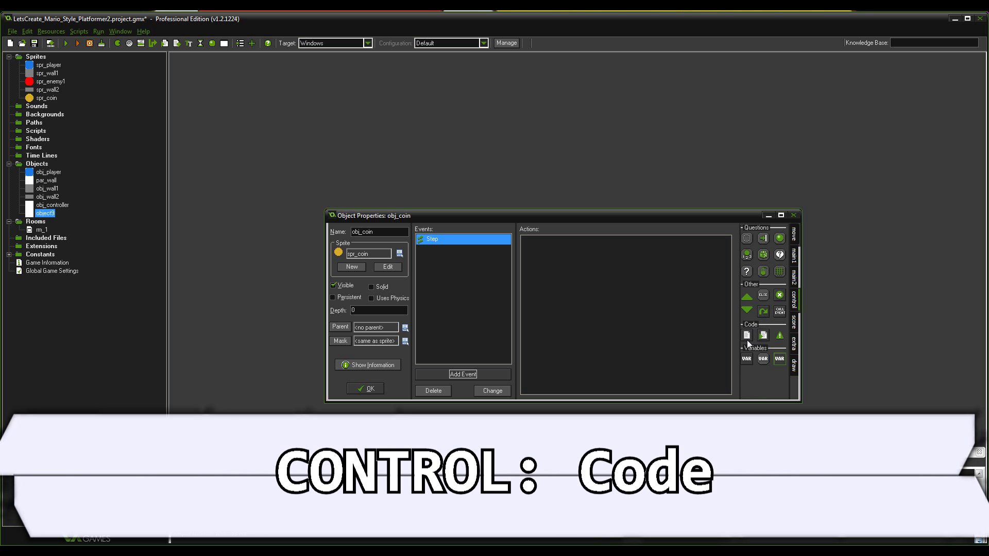
{"action": "double_click", "coordinate": [745, 335]}
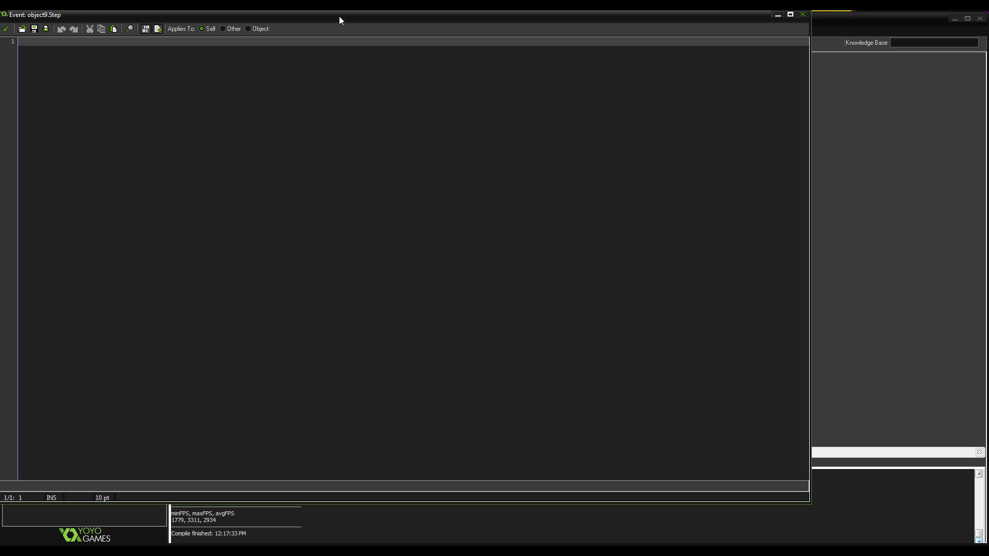
Write an if place_meeting(x, y, obj...) block in obj_coin's Step code checking for player contact.
{"action": "type", "text": "if place_meeting("}
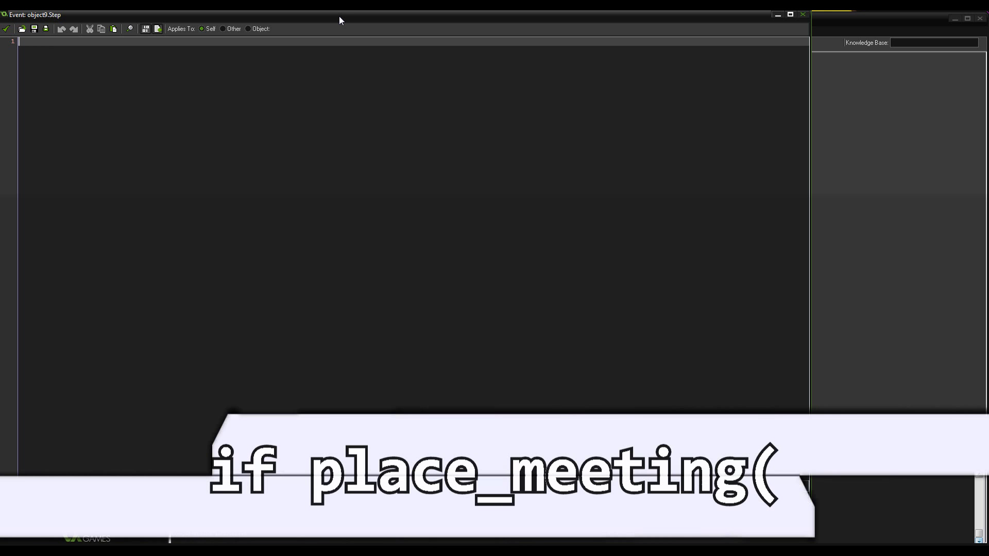
{"action": "type", "text": "if place"}
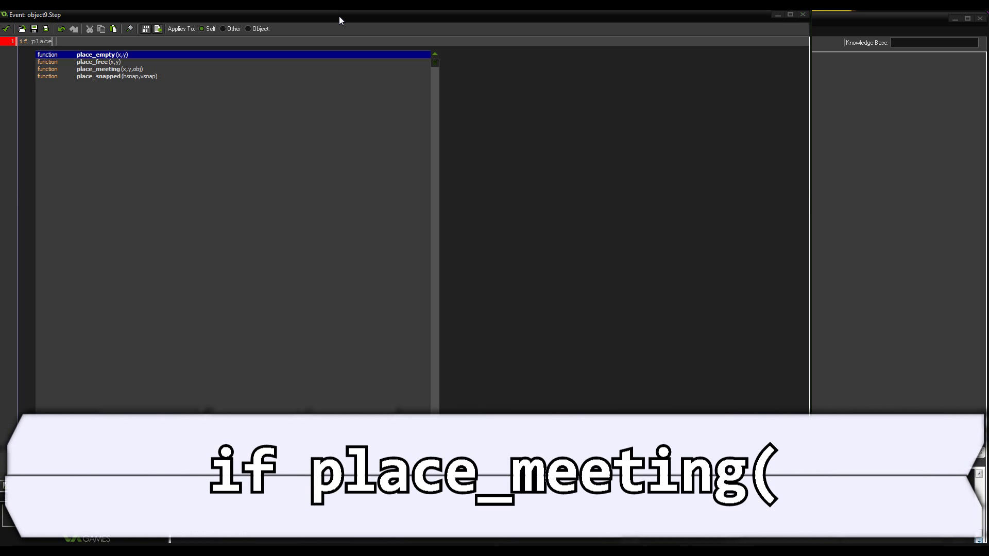
{"action": "type", "text": "_meet"}
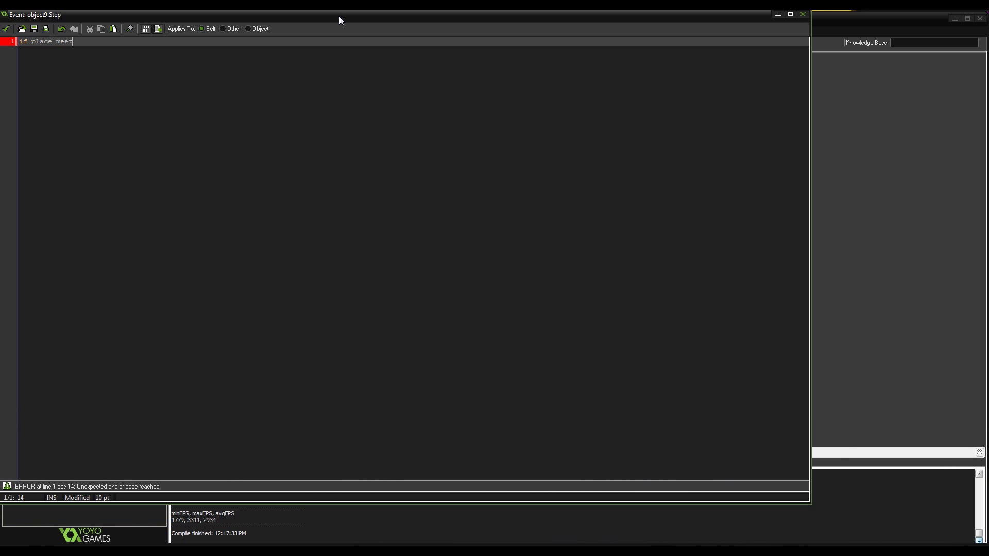
{"action": "type", "text": "ing"}
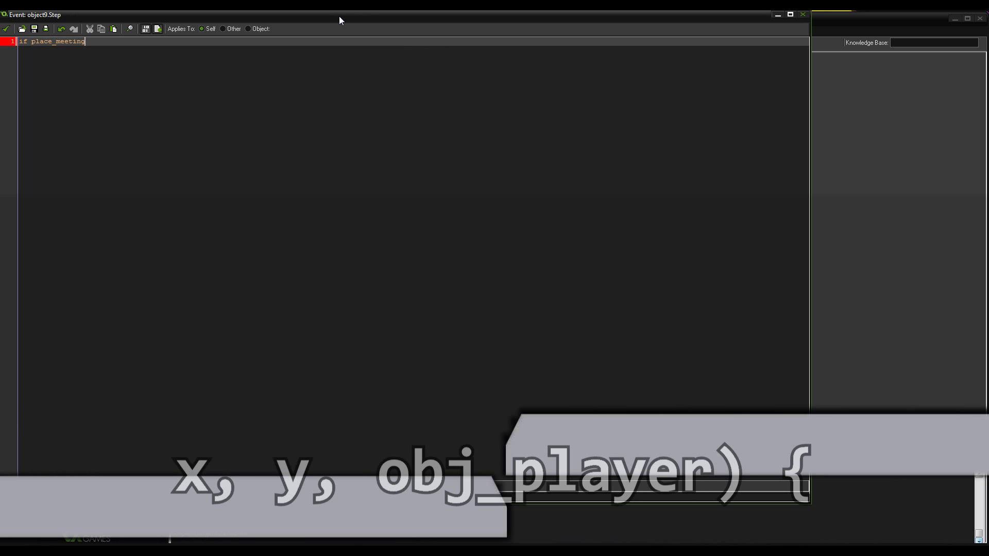
{"action": "type", "text": "(x, y,"}
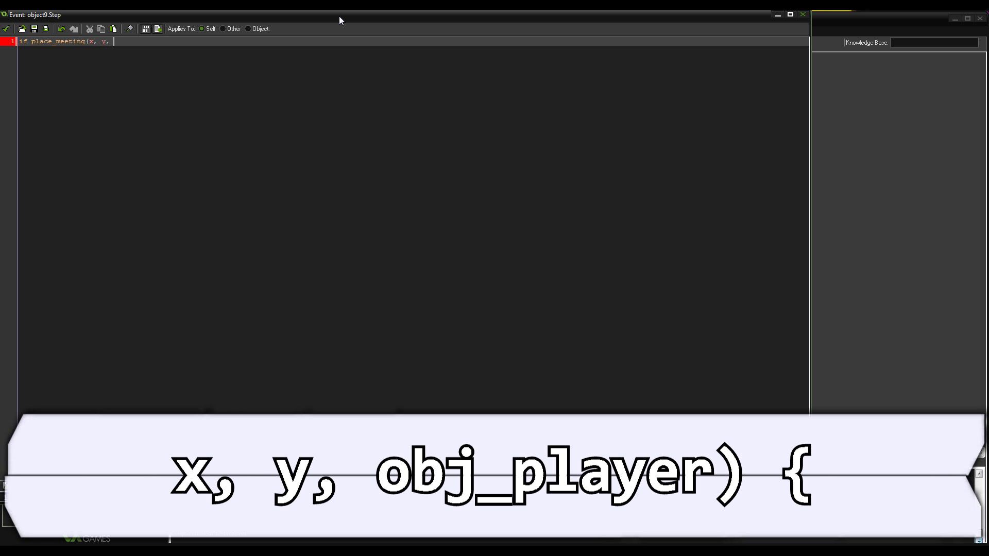
{"action": "type", "text": "obj_player) {"}
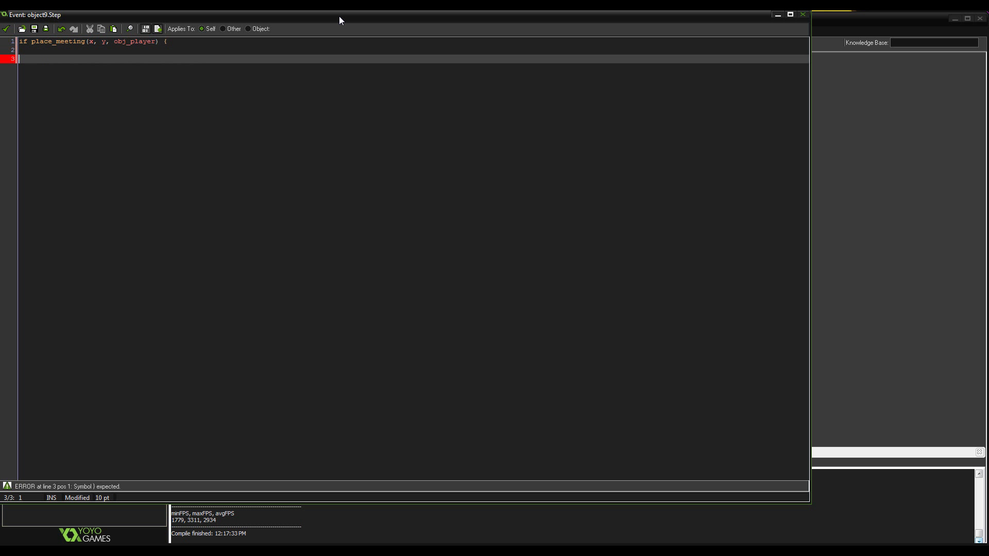
{"action": "type", "text": "}"}
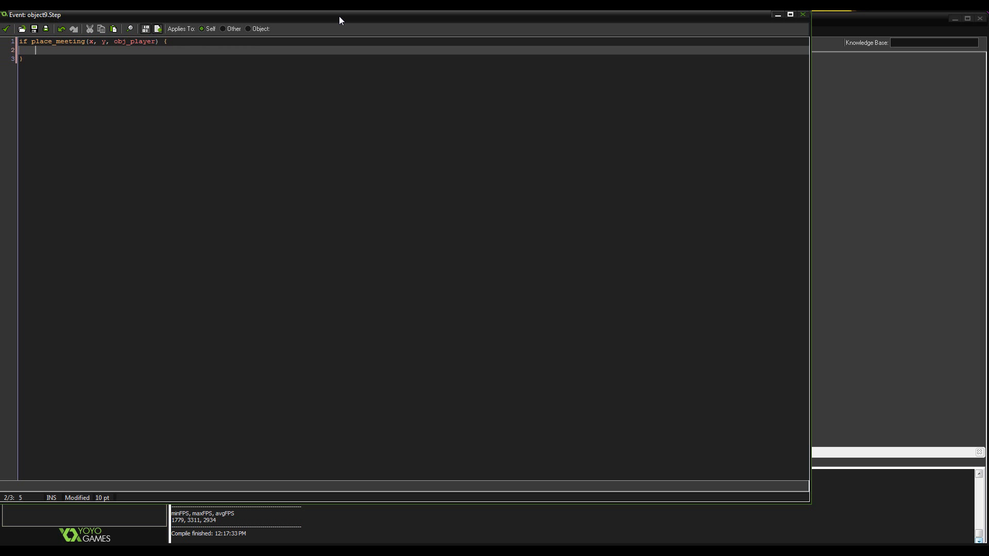
Inside the block add instance_destroy() and global.pScore +=, then save obj_coin's properties.
{"action": "type", "text": "instance"}
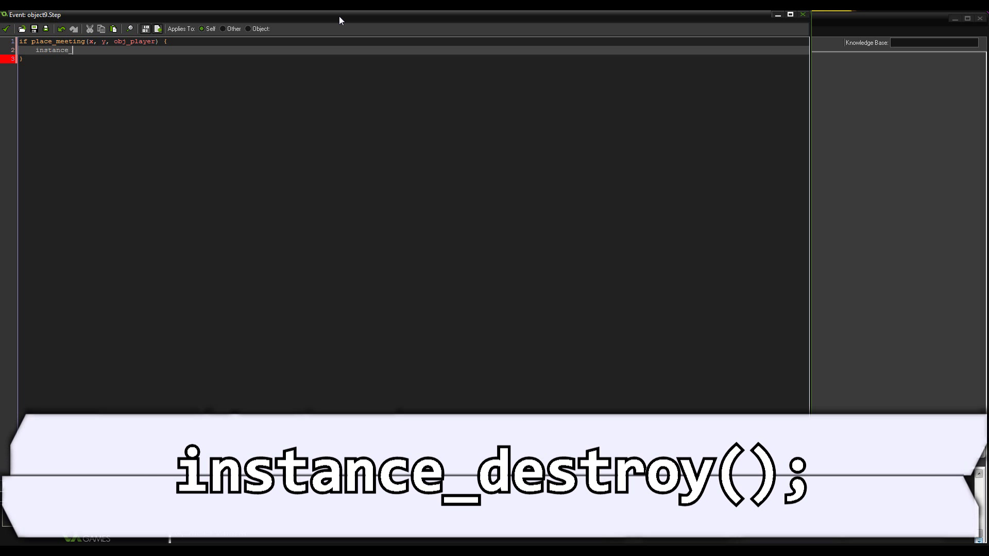
{"action": "type", "text": "_destroy();"}
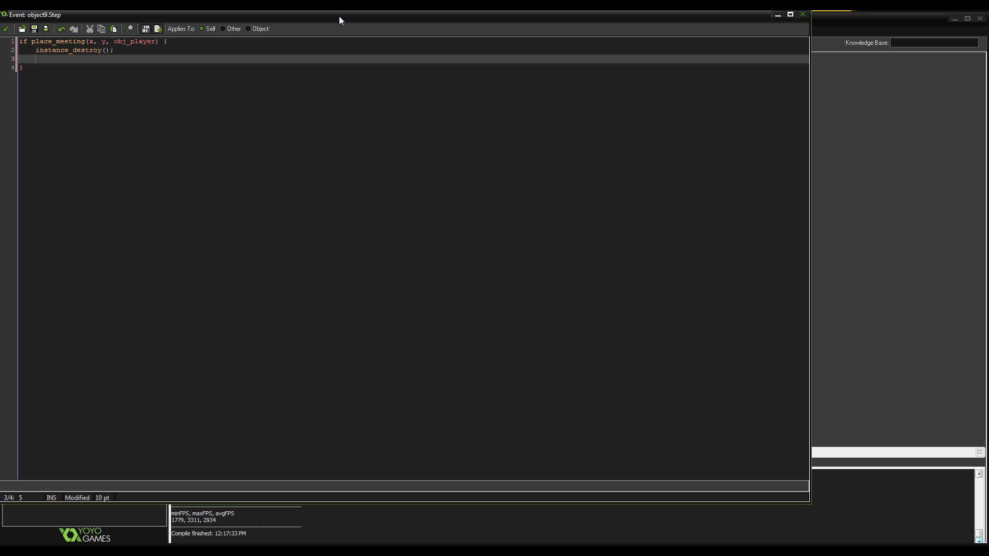
{"action": "type", "text": "global.p"}
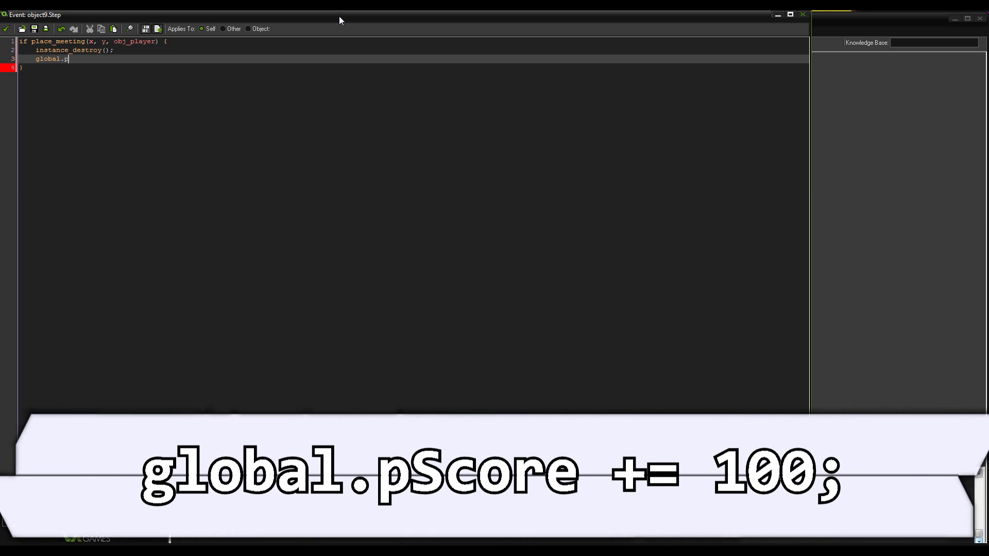
{"action": "type", "text": "Score +="}
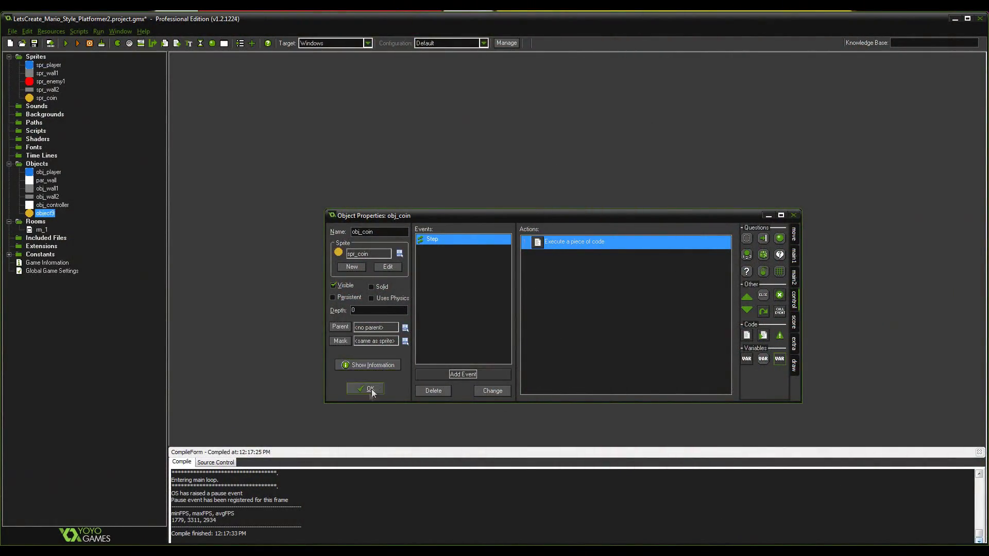
{"action": "left_click", "coordinate": [366, 388]}
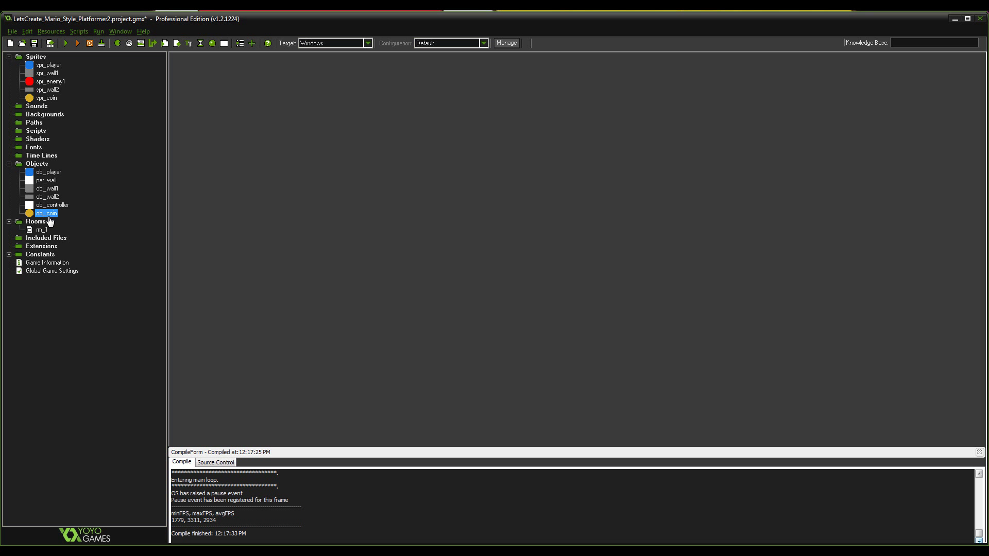
Add 'with (obj_player) { instance_destroy() }' to obj_coin's Step code.
{"action": "double_click", "coordinate": [45, 213]}
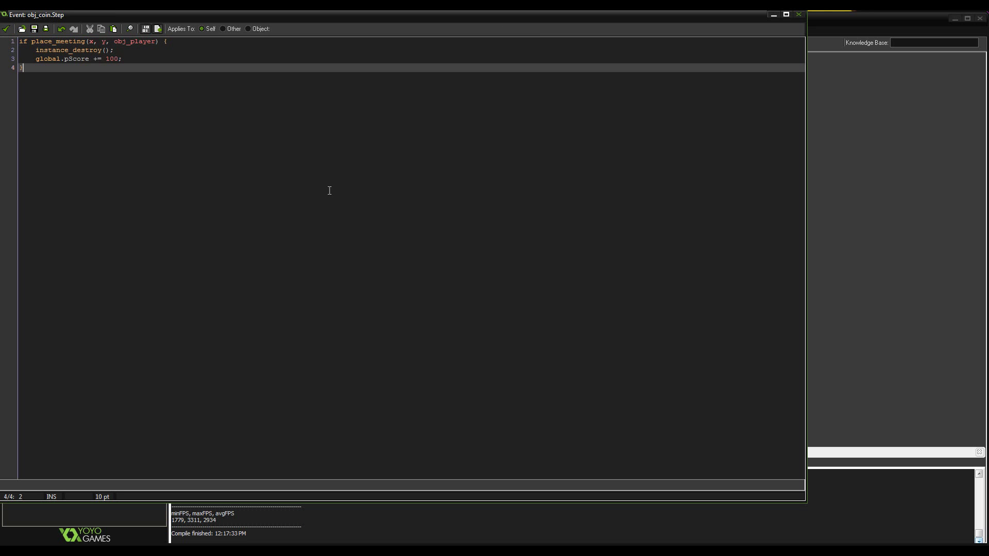
{"action": "type", "text": "with ("}
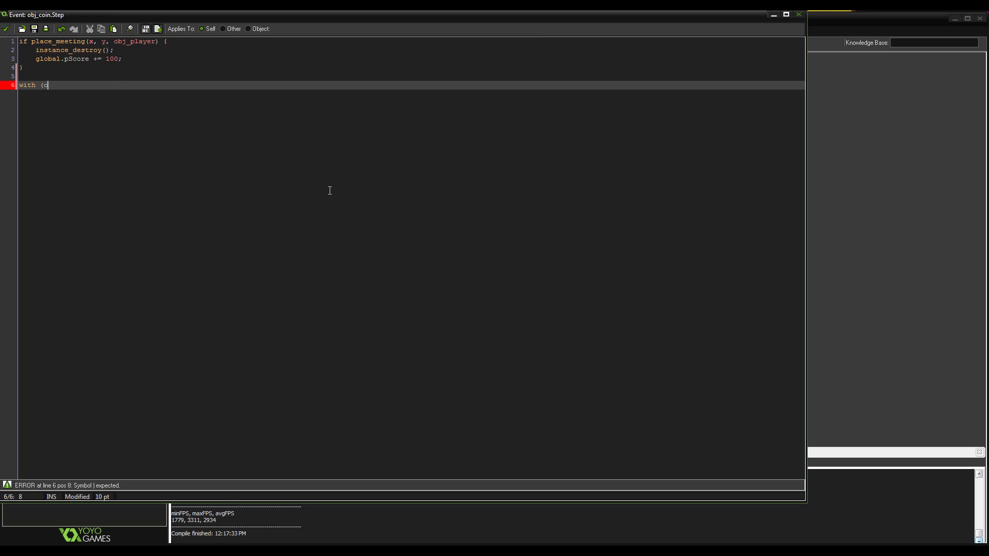
{"action": "type", "text": "obj_player) {"}
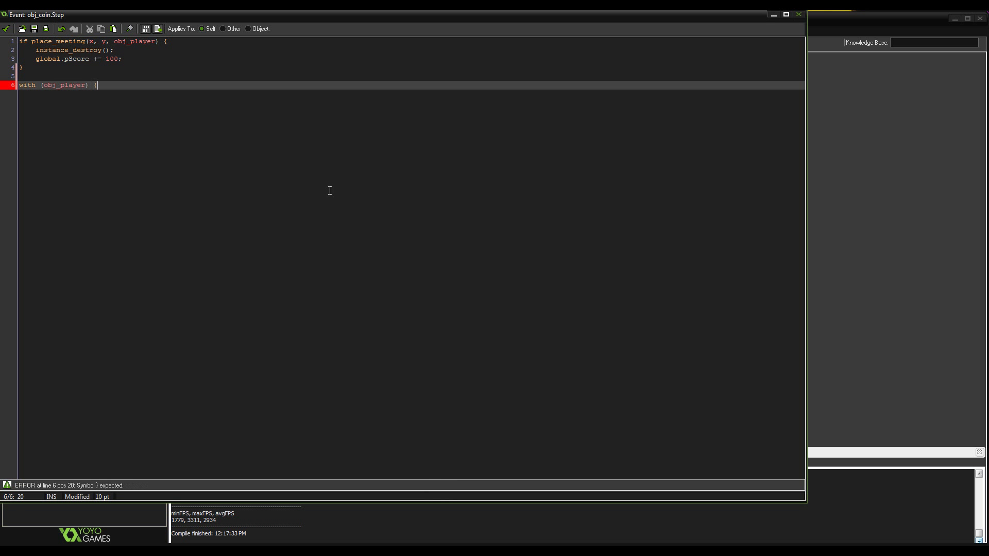
{"action": "type", "text": "ijst"}
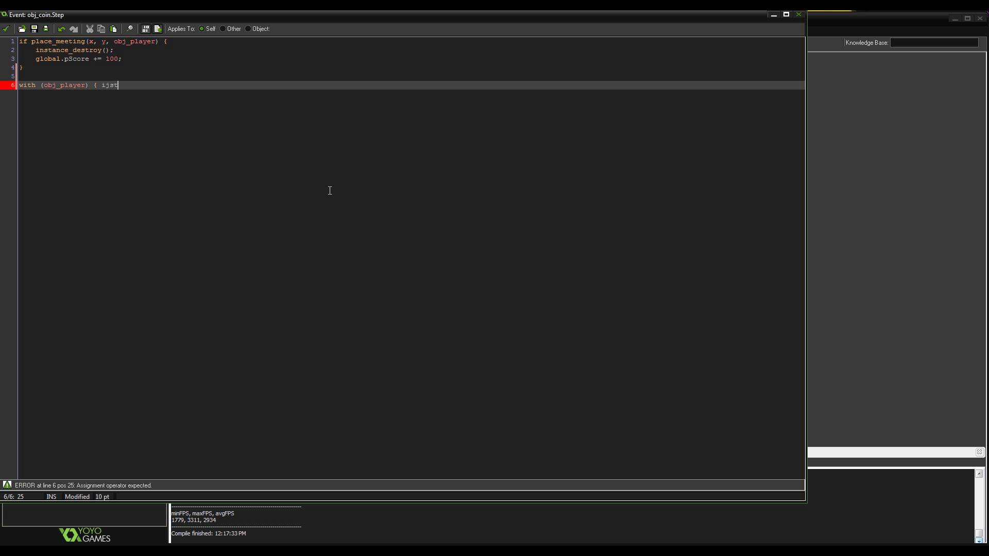
{"action": "type", "text": "instnace"}
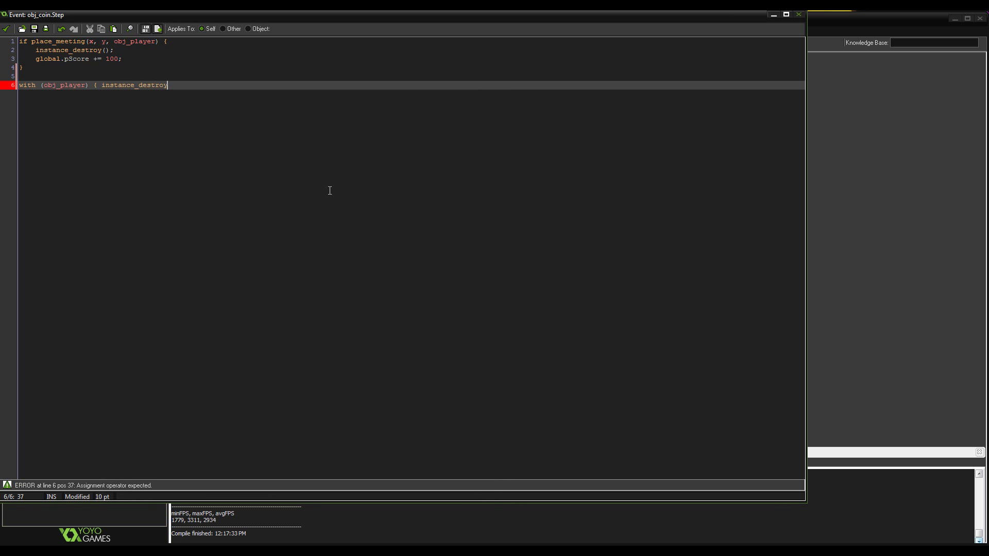
{"action": "type", "text": "() }"}
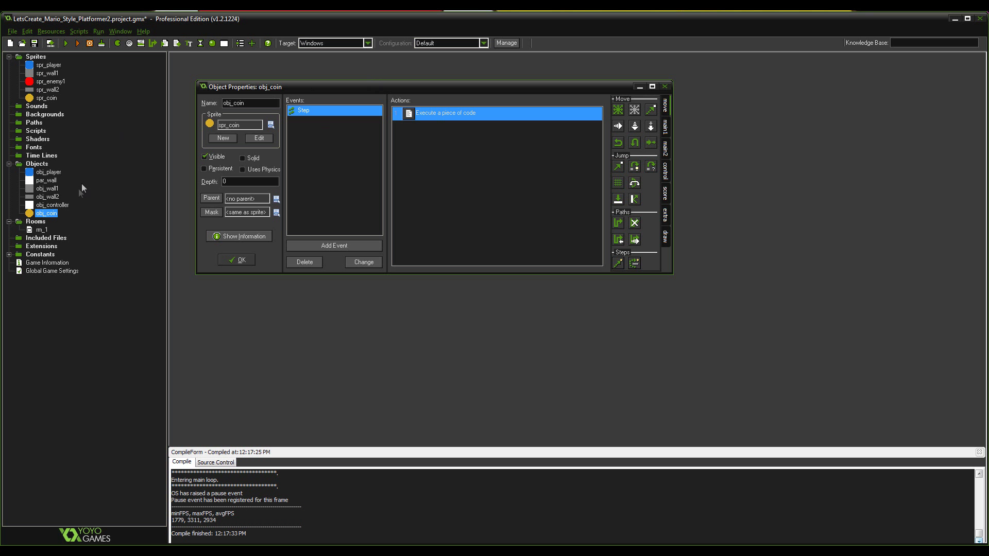
{"action": "mouse_move", "coordinate": [115, 173]}
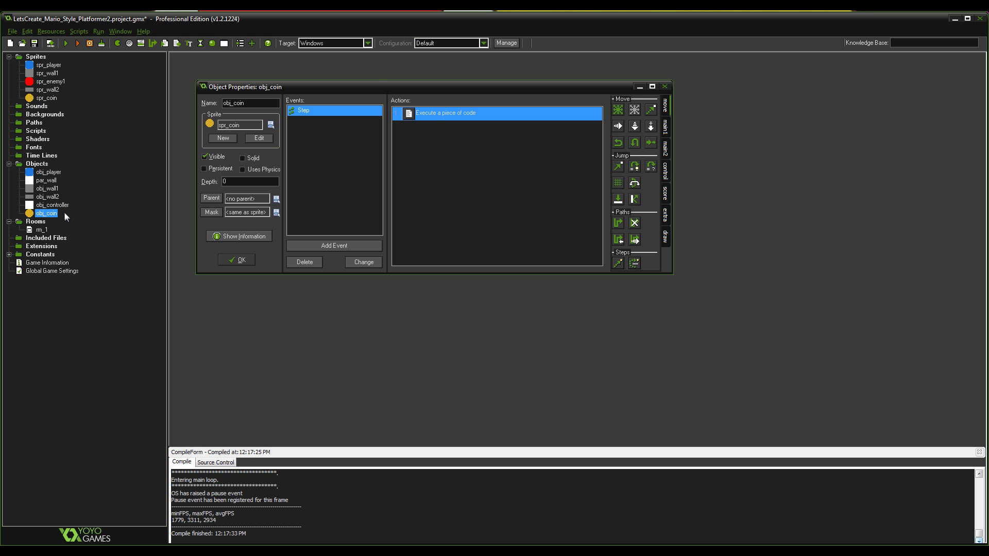
{"action": "mouse_move", "coordinate": [39, 231]}
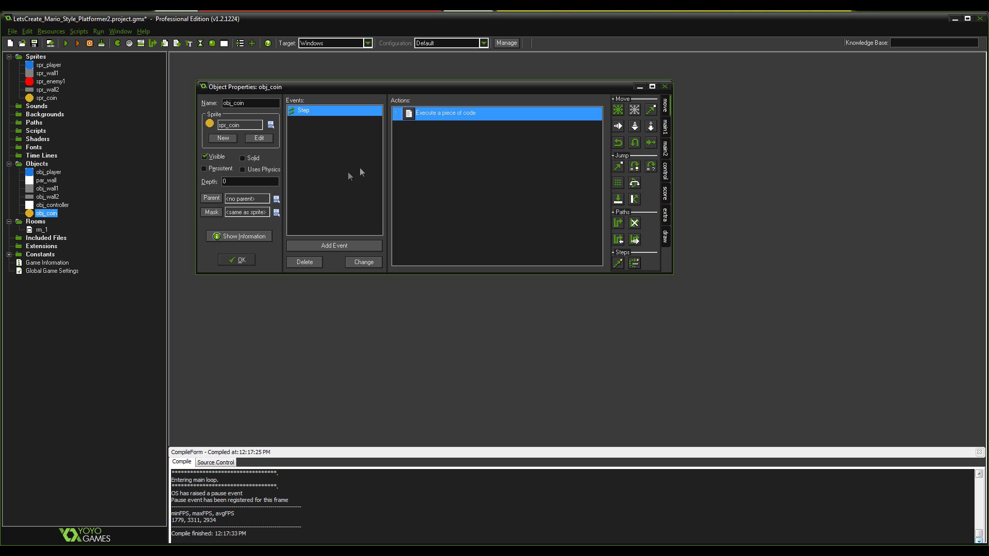
{"action": "mouse_move", "coordinate": [413, 145]}
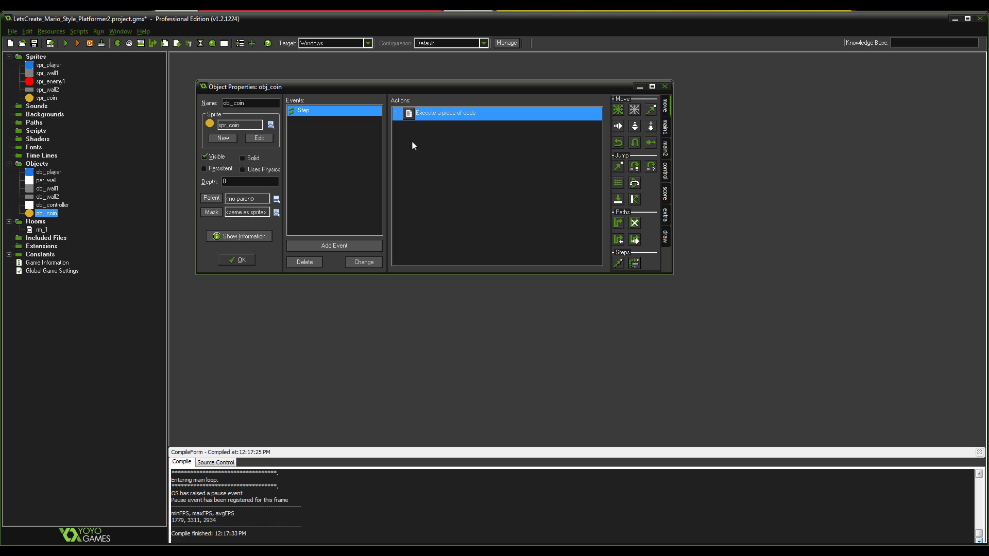
{"action": "mouse_move", "coordinate": [388, 153]}
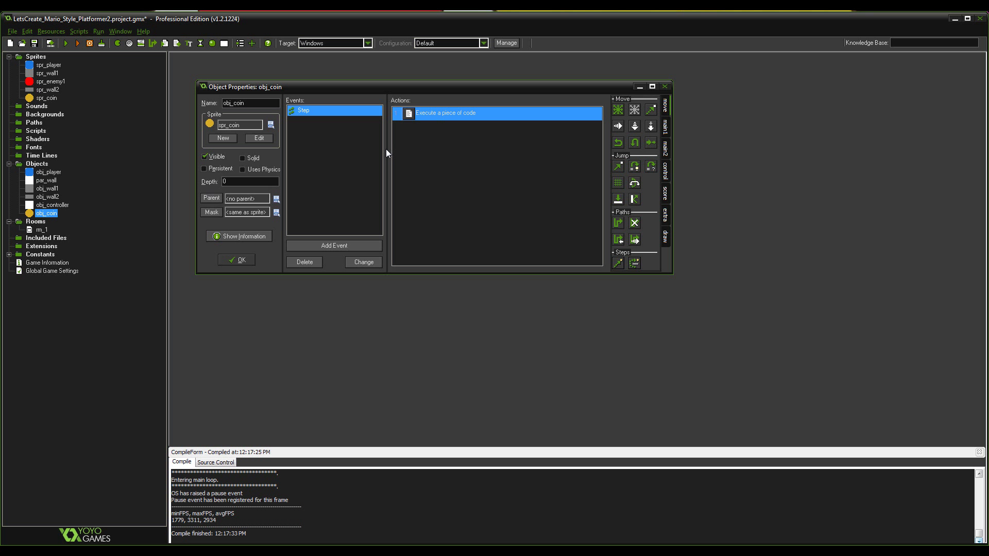
{"action": "mouse_move", "coordinate": [378, 155]}
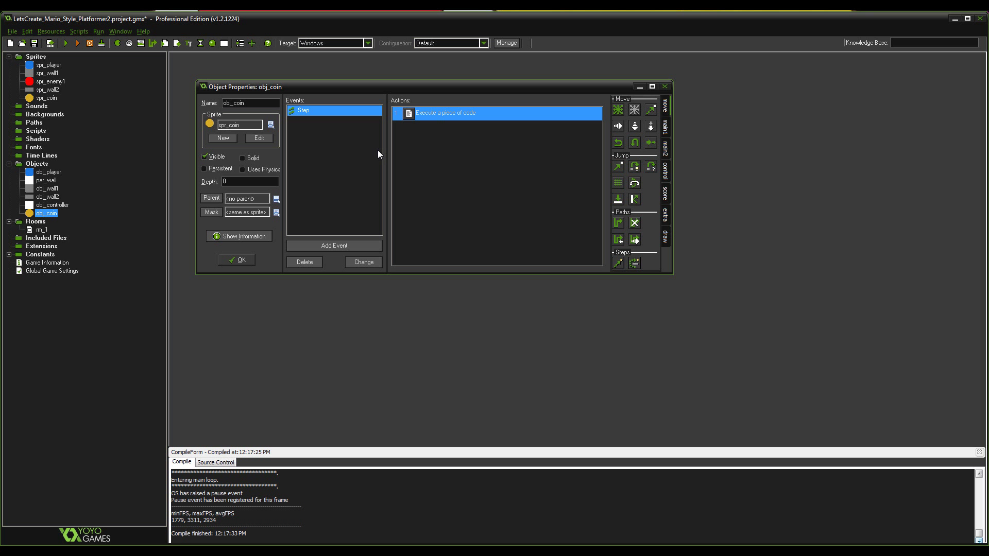
{"action": "mouse_move", "coordinate": [43, 229]}
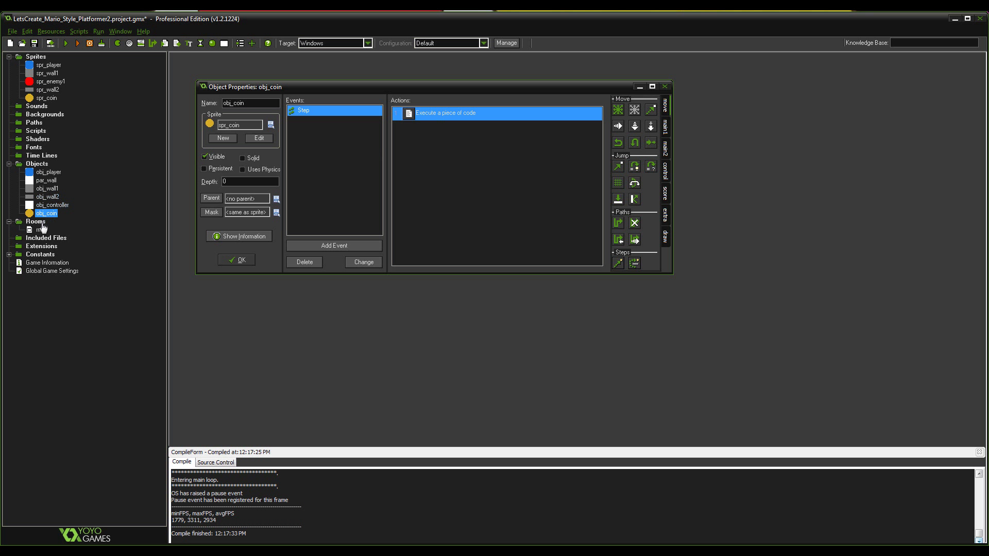
Look at the rm_1 room editor, then close it and obj_coin's properties.
{"action": "double_click", "coordinate": [39, 230]}
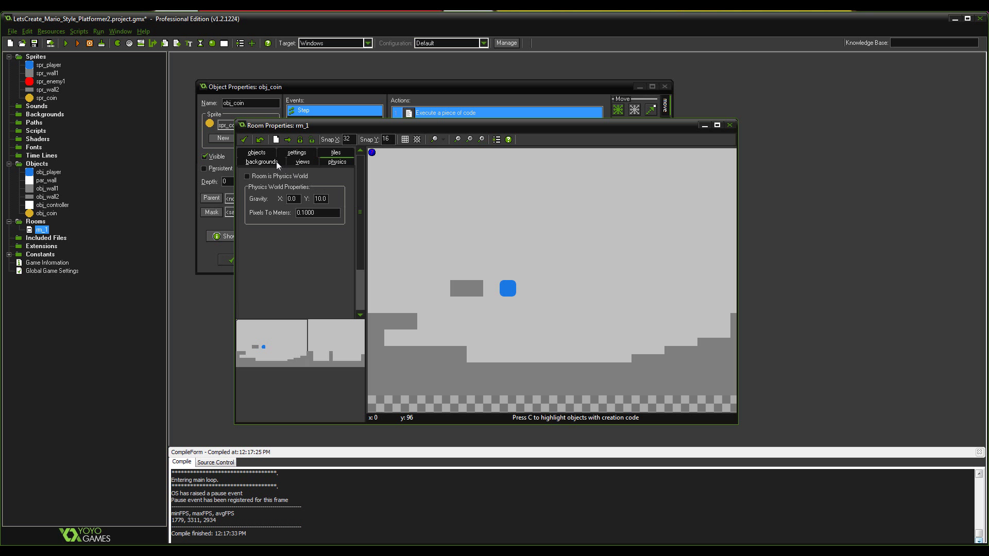
{"action": "left_click", "coordinate": [261, 152]}
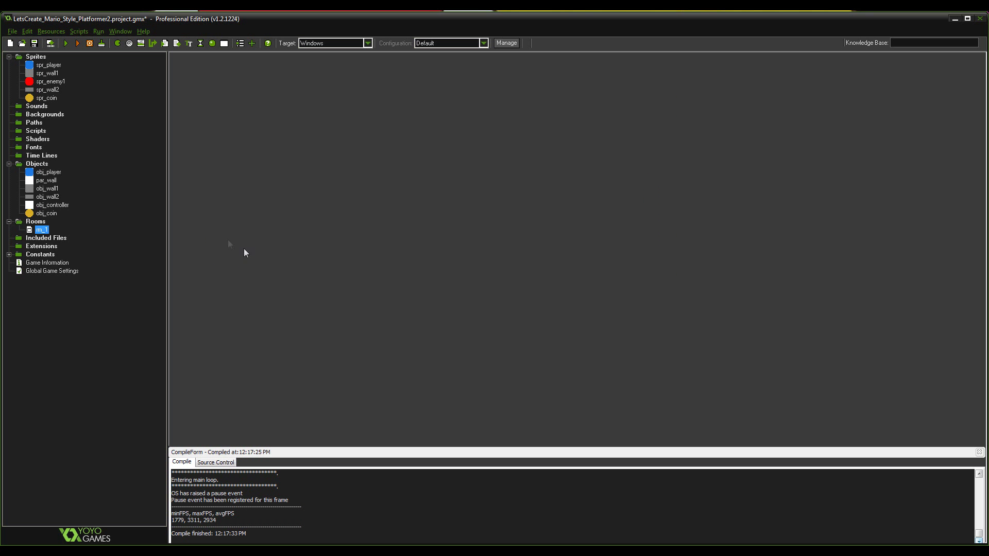
Write global.pScore = 0 in obj_controller's Create event code.
{"action": "double_click", "coordinate": [51, 205]}
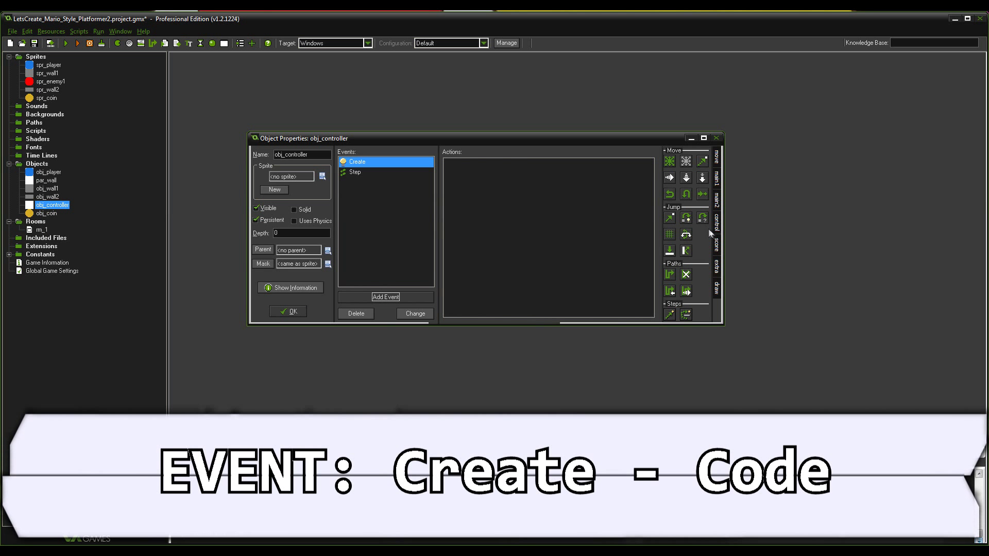
{"action": "double_click", "coordinate": [356, 162]}
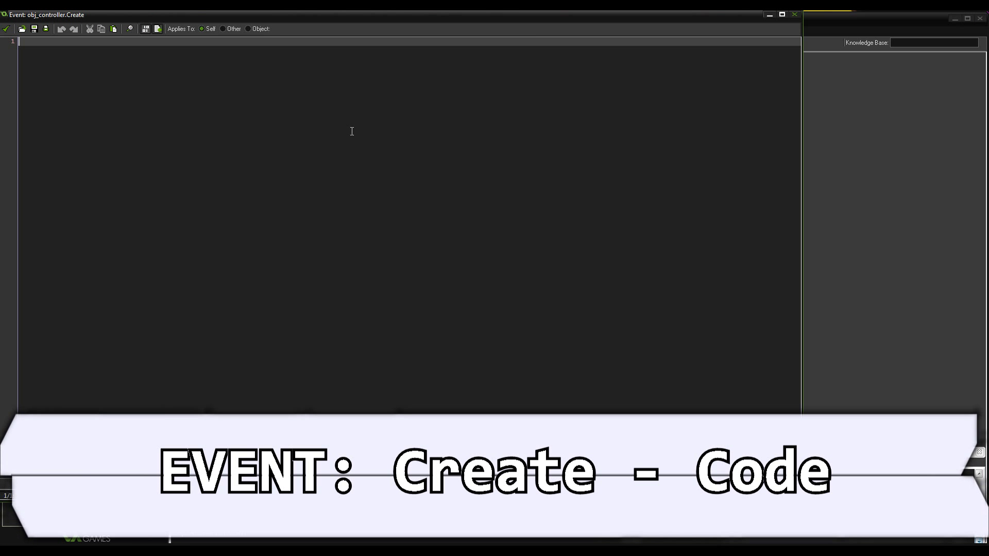
{"action": "type", "text": "globa"}
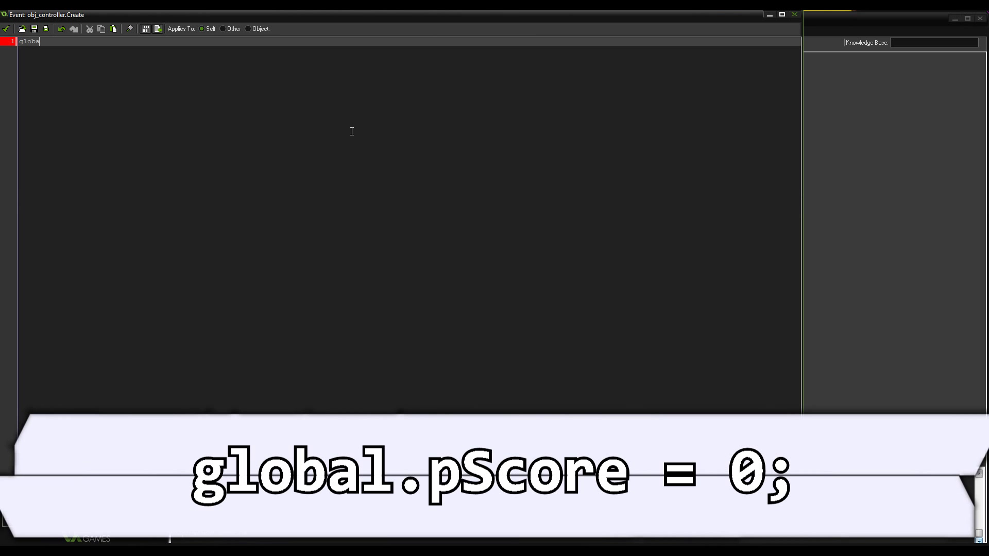
{"action": "type", "text": "l.pScore"}
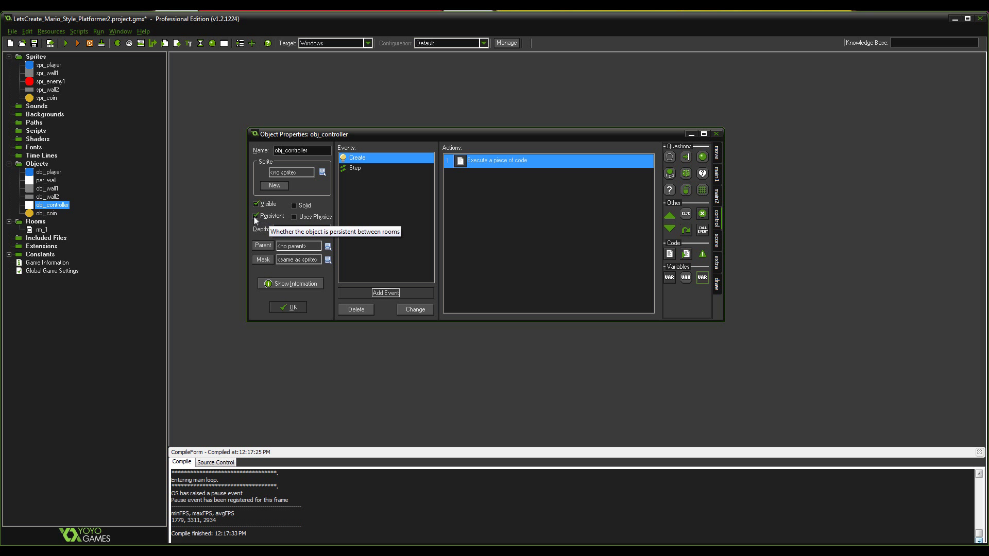
{"action": "mouse_move", "coordinate": [256, 221]}
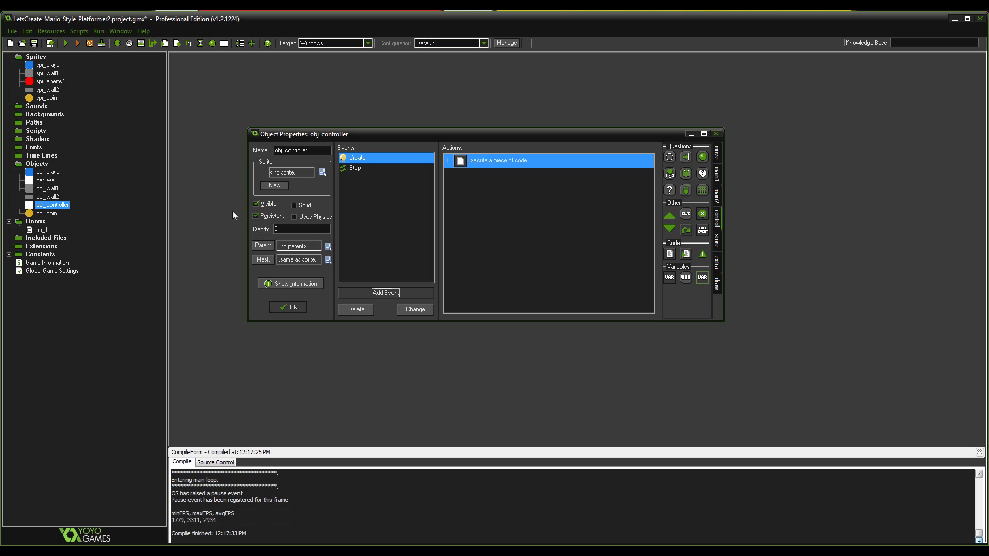
{"action": "mouse_move", "coordinate": [265, 216]}
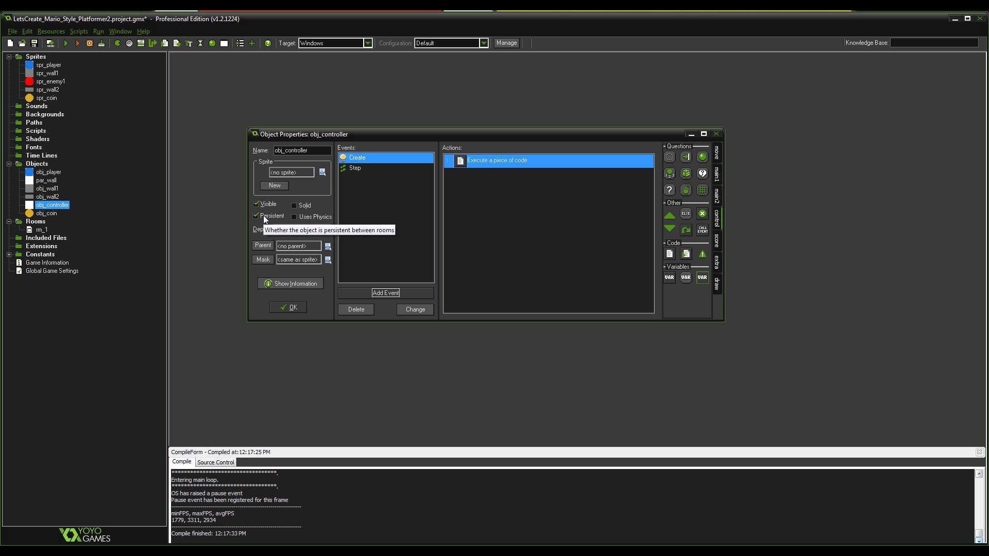
Check obj_controller's Persistent option and Step code, then close its properties with OK.
{"action": "left_click", "coordinate": [355, 168]}
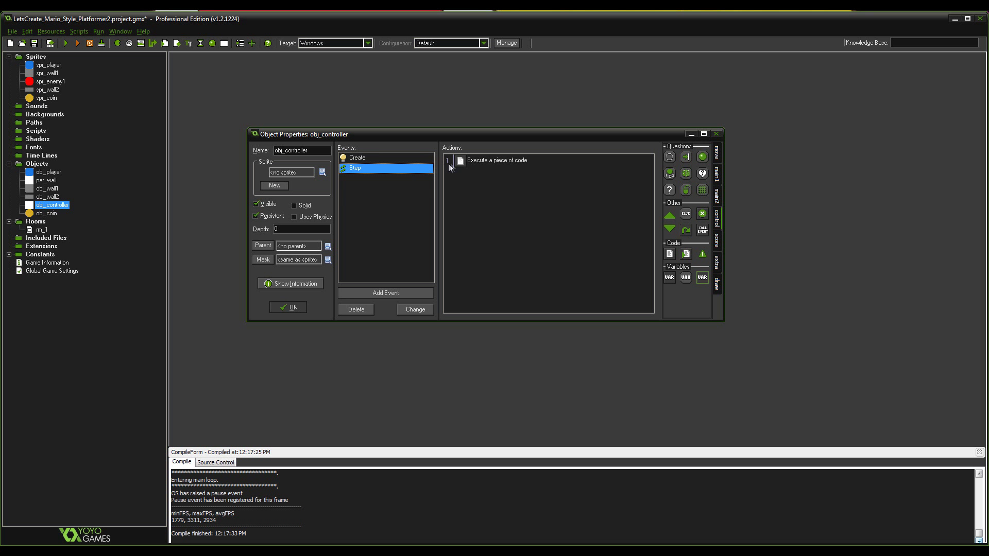
{"action": "double_click", "coordinate": [496, 159]}
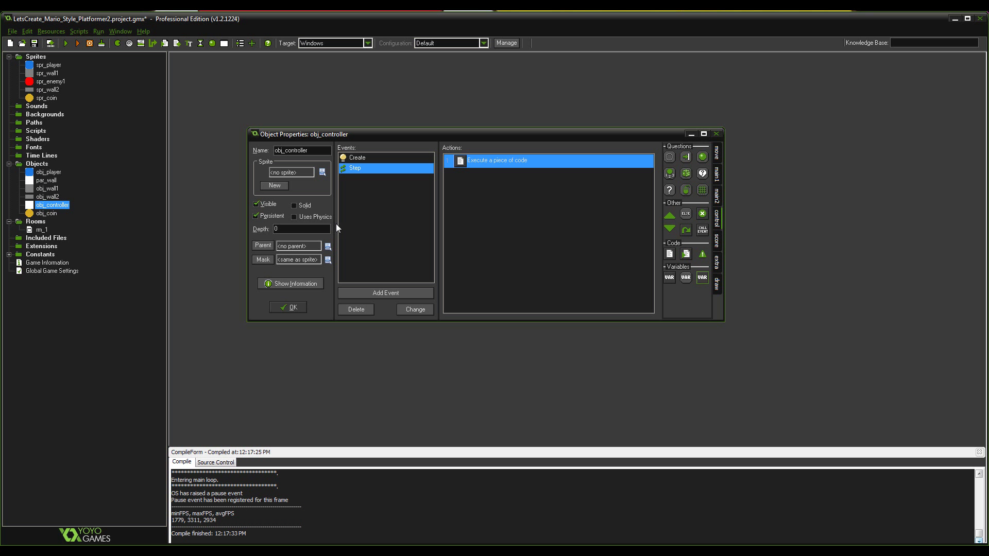
{"action": "mouse_move", "coordinate": [360, 168]}
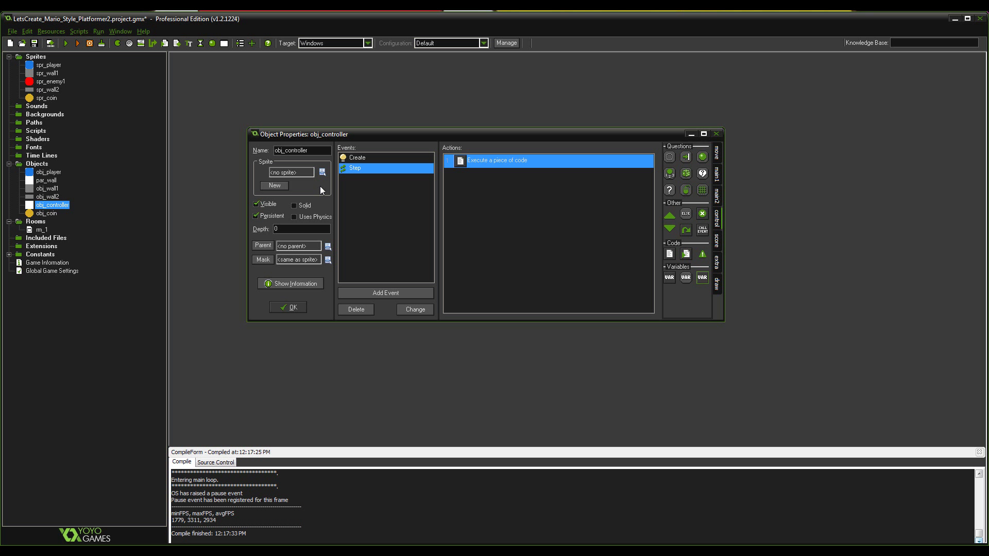
{"action": "mouse_move", "coordinate": [319, 187]}
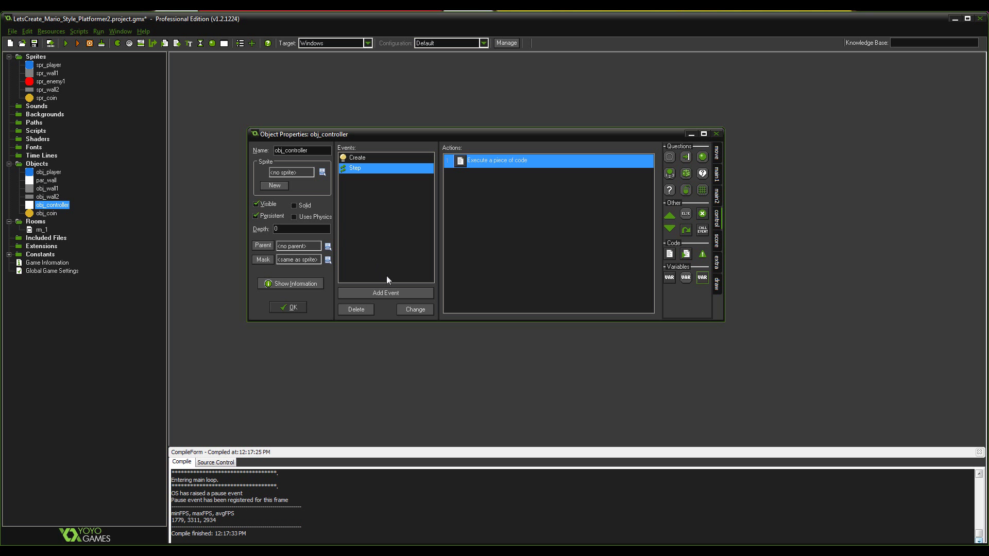
{"action": "mouse_move", "coordinate": [388, 277]}
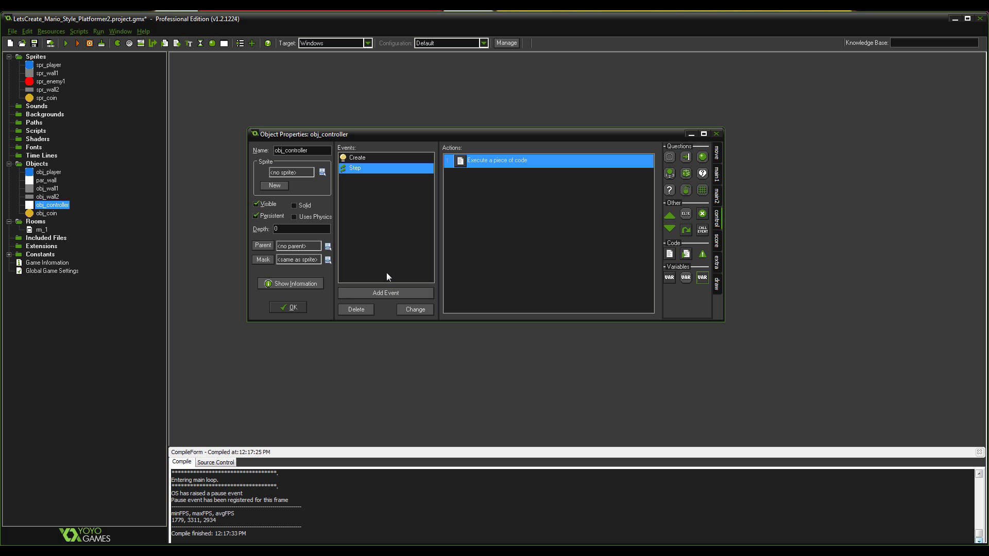
{"action": "left_click", "coordinate": [385, 292]}
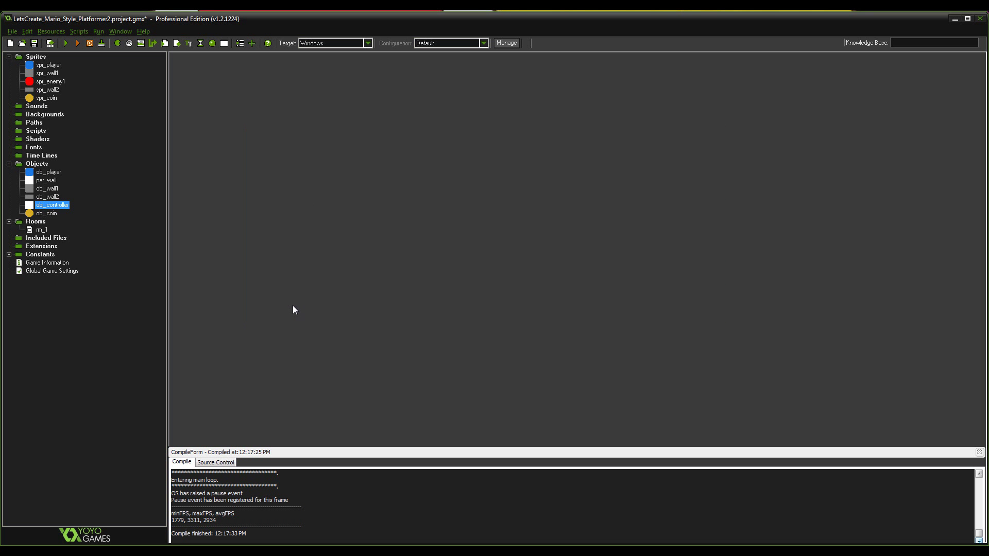
Reopen obj_controller and add a Draw event to it.
{"action": "double_click", "coordinate": [53, 205]}
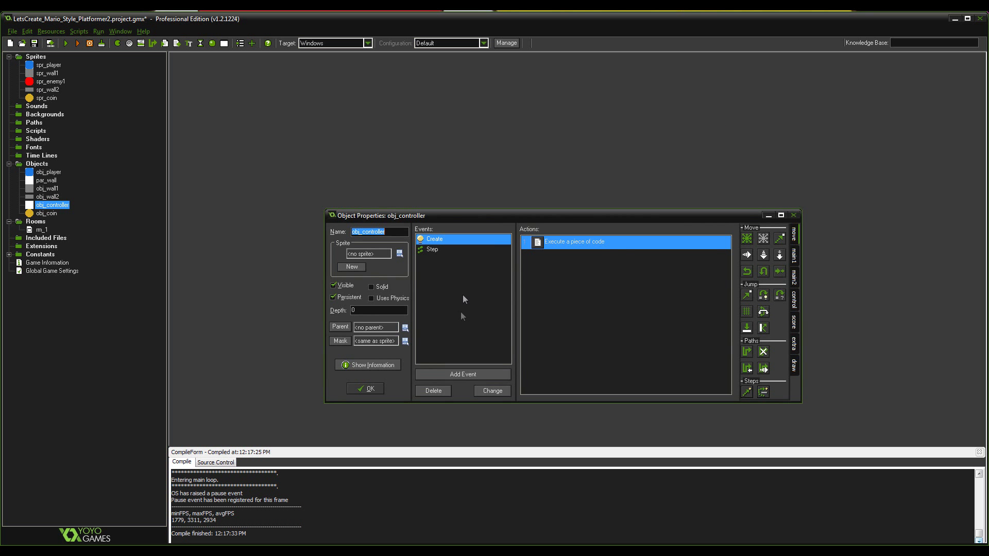
{"action": "left_click", "coordinate": [514, 264]}
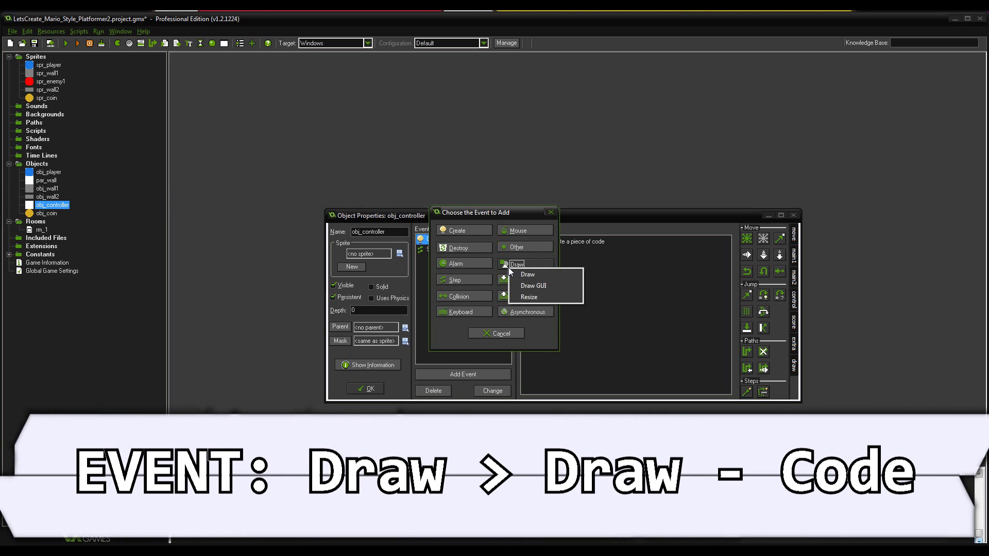
{"action": "left_click", "coordinate": [528, 274]}
{"action": "type", "text": "draw_text();"}
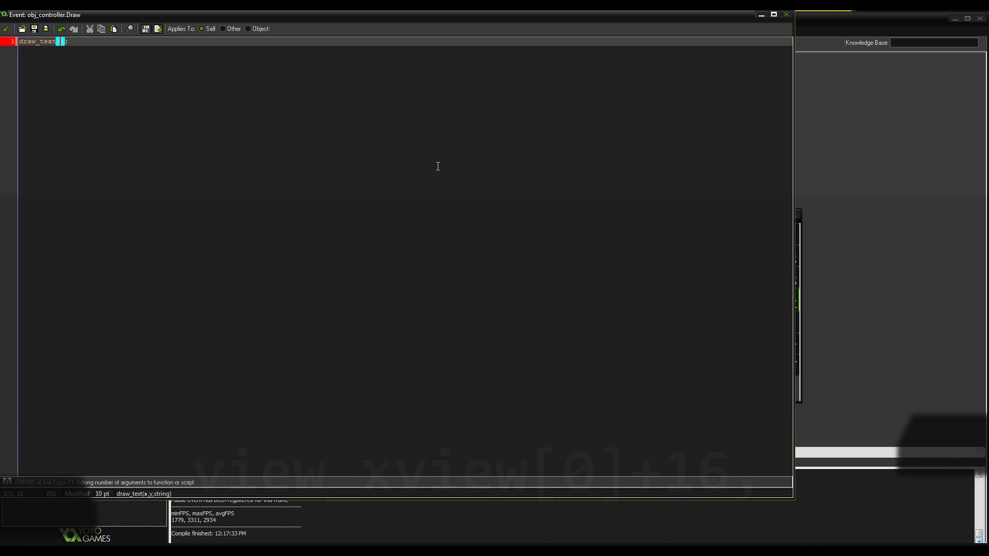
Complete draw_text(view_xview[0]+16, view_yview[0]+16, string(global.pScore)) in the Draw code.
{"action": "type", "text": "view_xview[0]+16"}
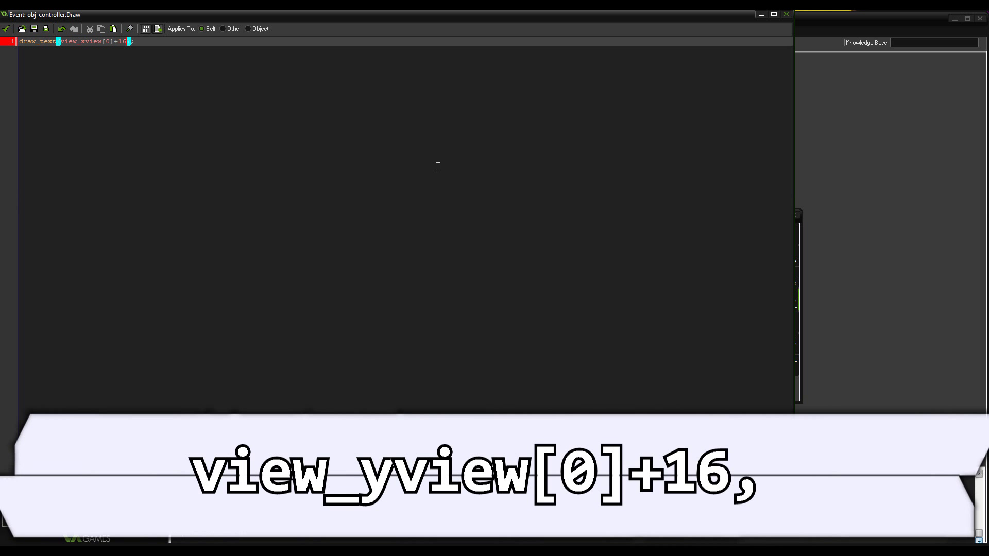
{"action": "type", "text": ", view_yview"}
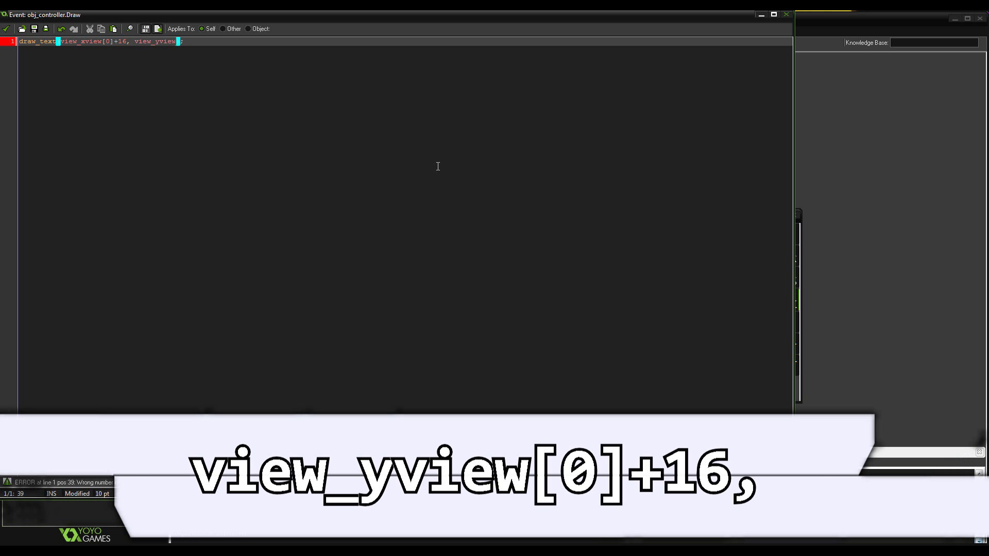
{"action": "type", "text": "[0]"}
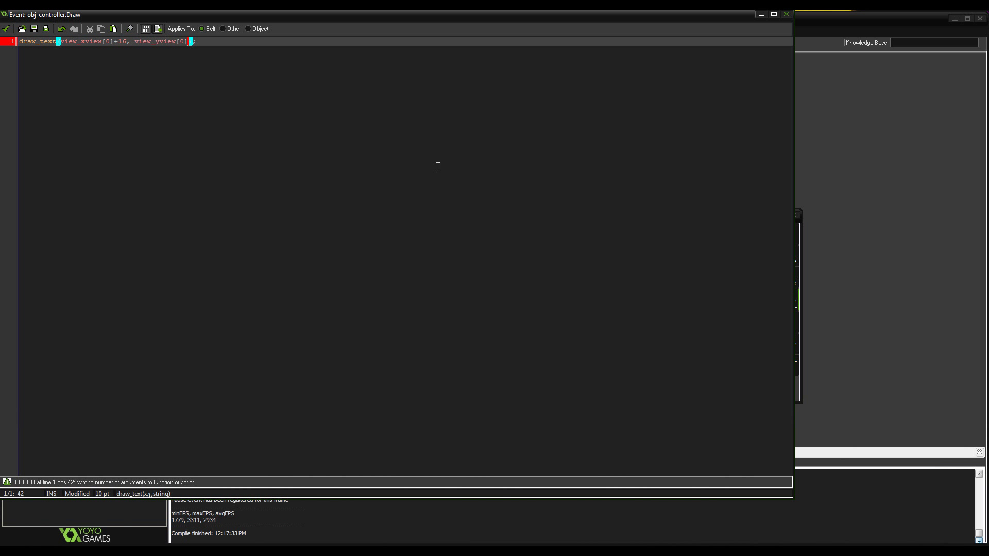
{"action": "type", "text": "+16. string("}
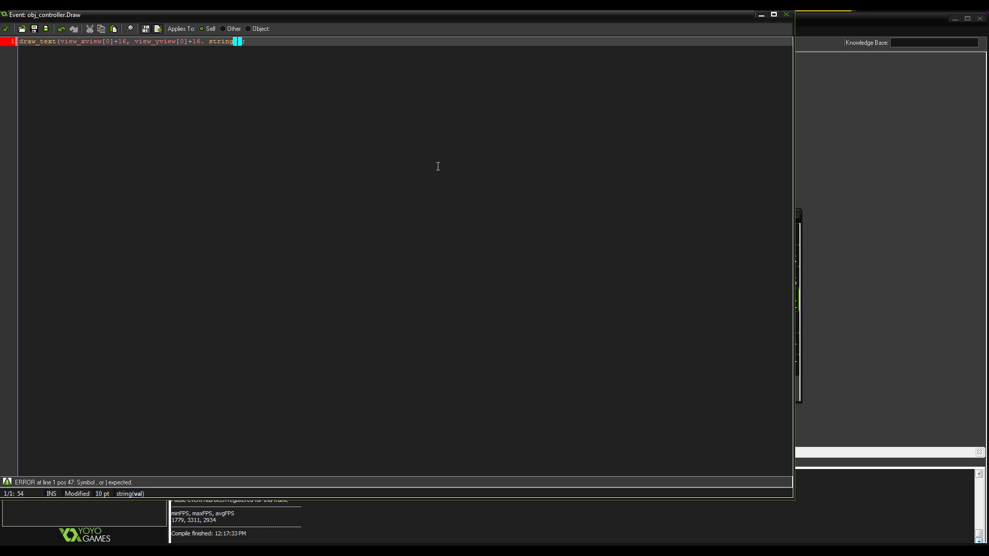
{"action": "type", "text": "globla."}
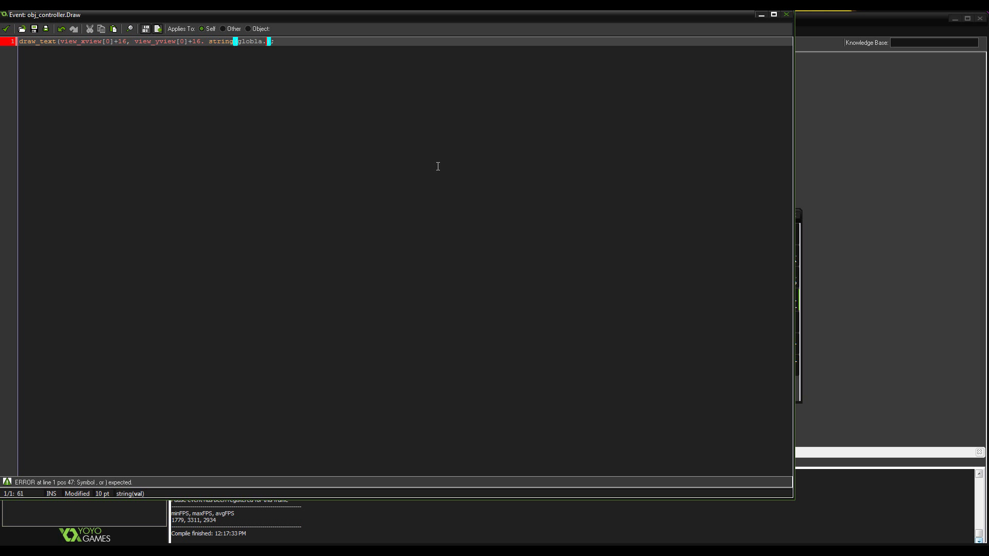
{"action": "type", "text": "pS"}
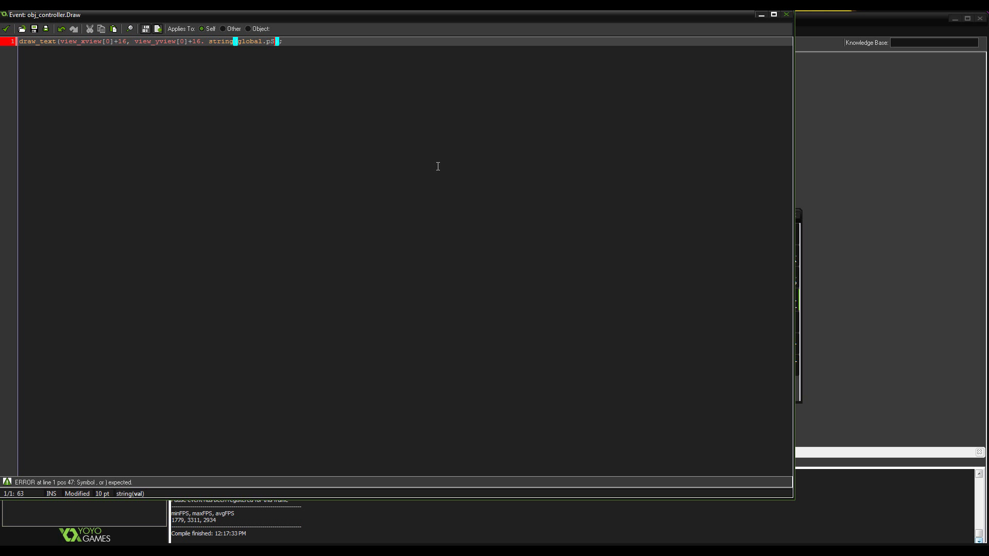
{"action": "type", "text": "core)"}
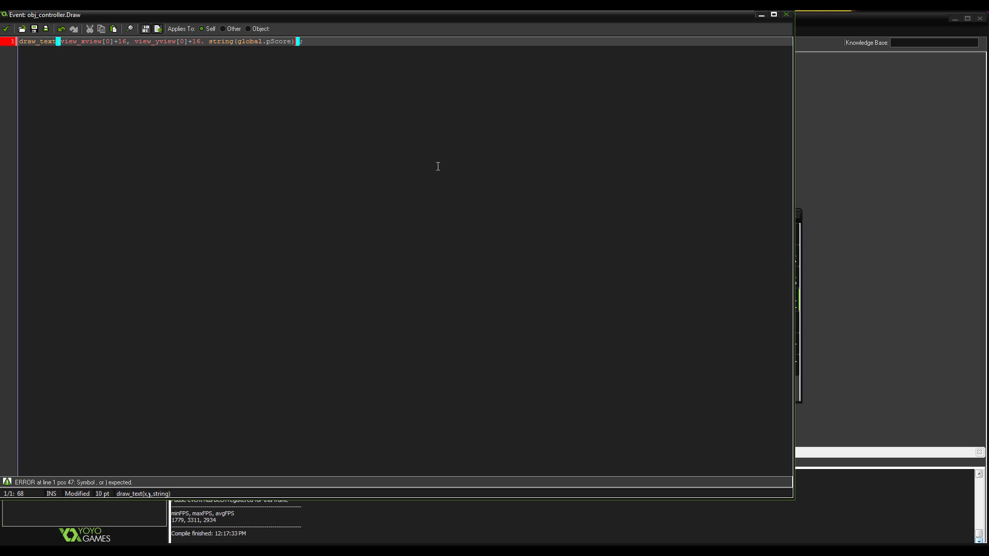
{"action": "type", "text": ")"}
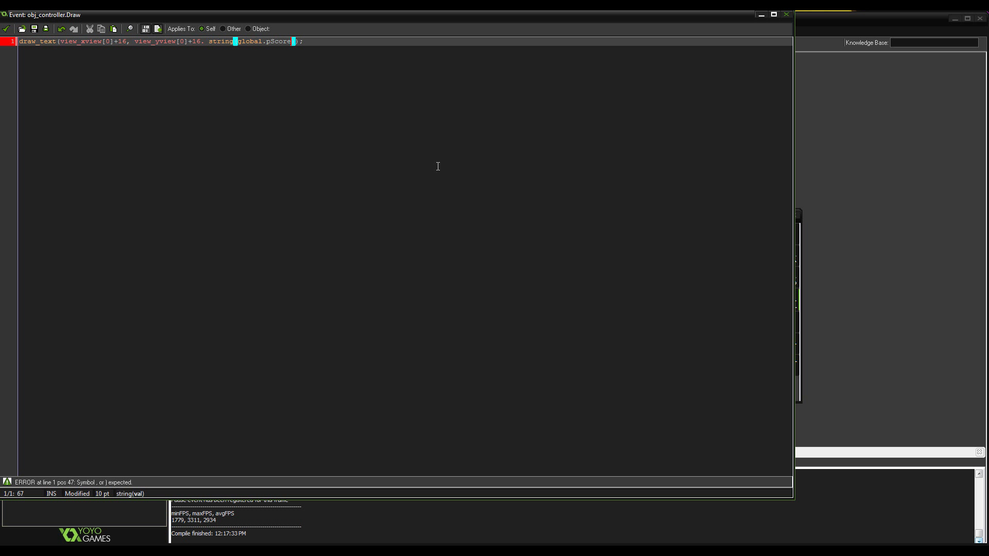
{"action": "type", "text": ")"}
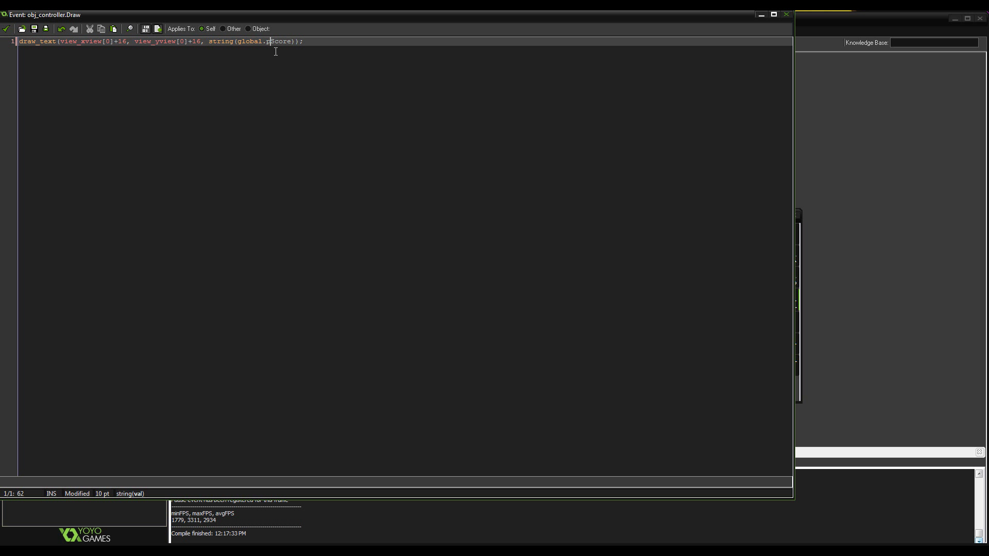
{"action": "mouse_move", "coordinate": [185, 50]}
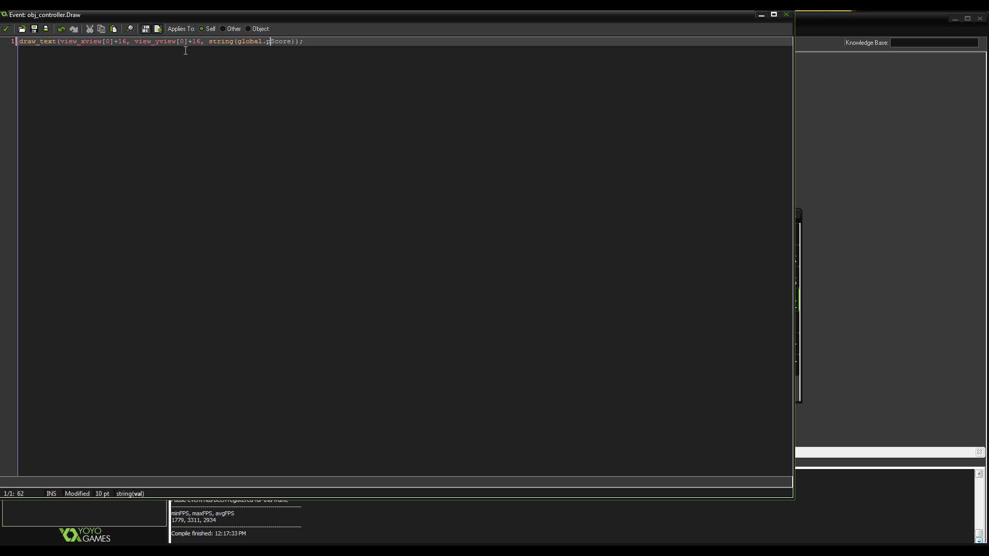
{"action": "mouse_move", "coordinate": [83, 54]}
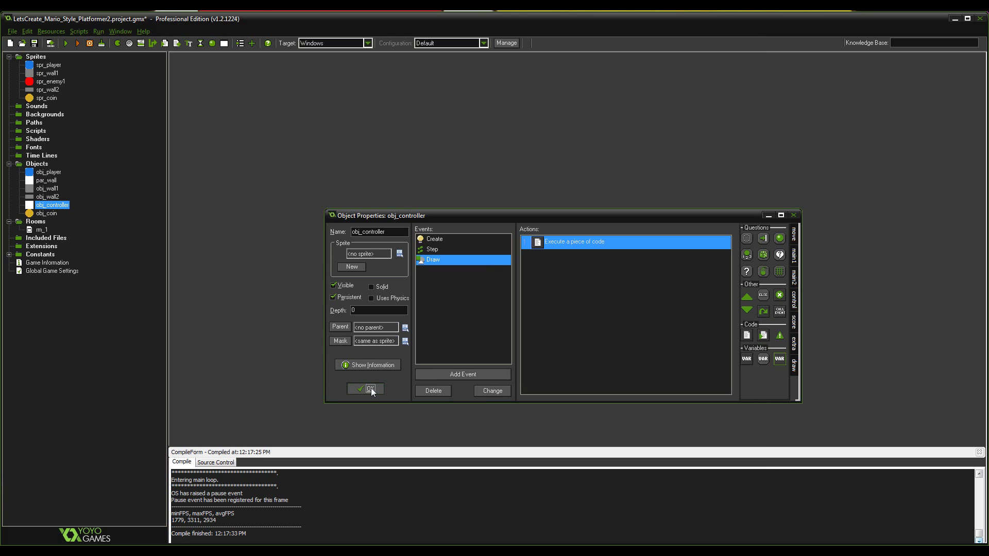
Confirm obj_controller's properties keeping its events, then check rm_1's View 0 settings.
{"action": "left_click", "coordinate": [365, 388]}
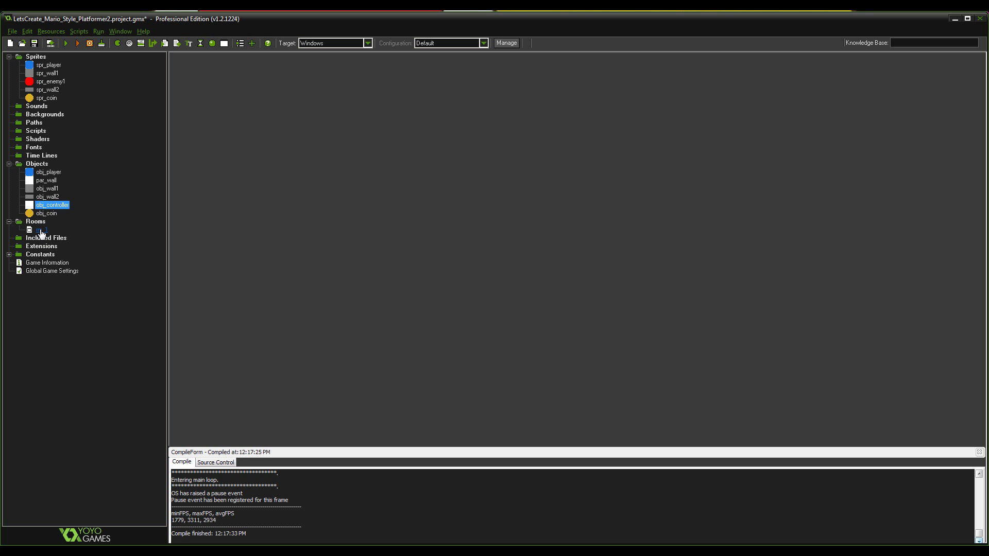
{"action": "mouse_move", "coordinate": [39, 233]}
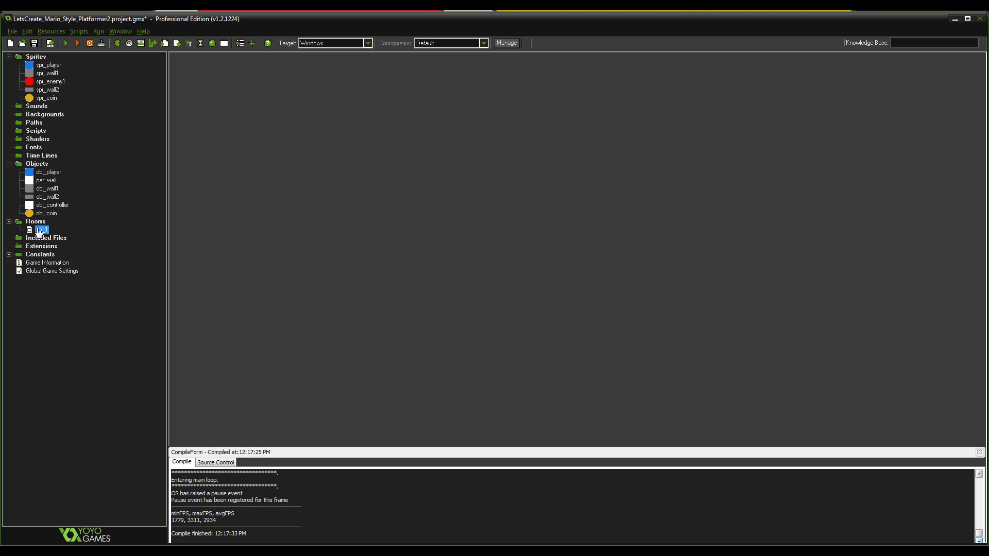
{"action": "double_click", "coordinate": [40, 230]}
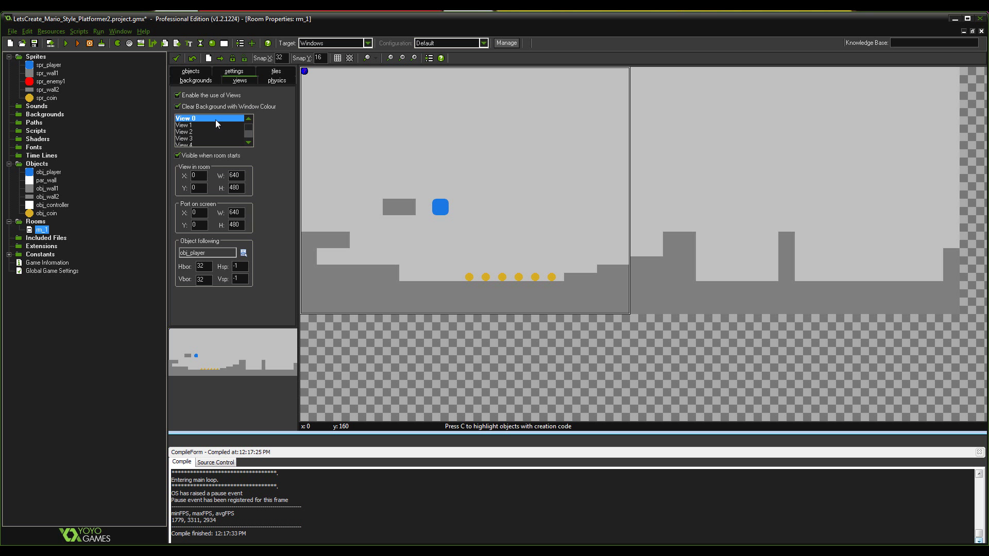
{"action": "mouse_move", "coordinate": [218, 172]}
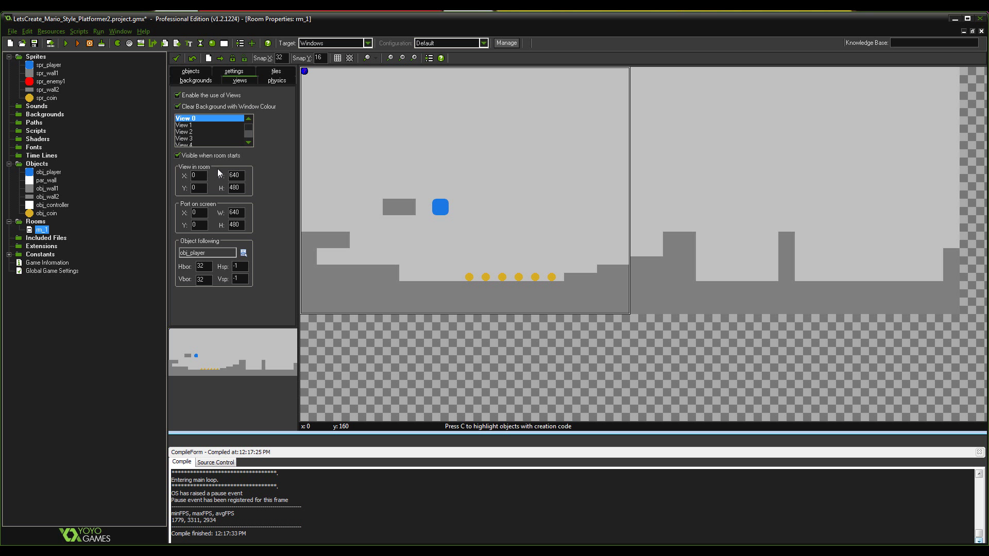
{"action": "mouse_move", "coordinate": [219, 175]}
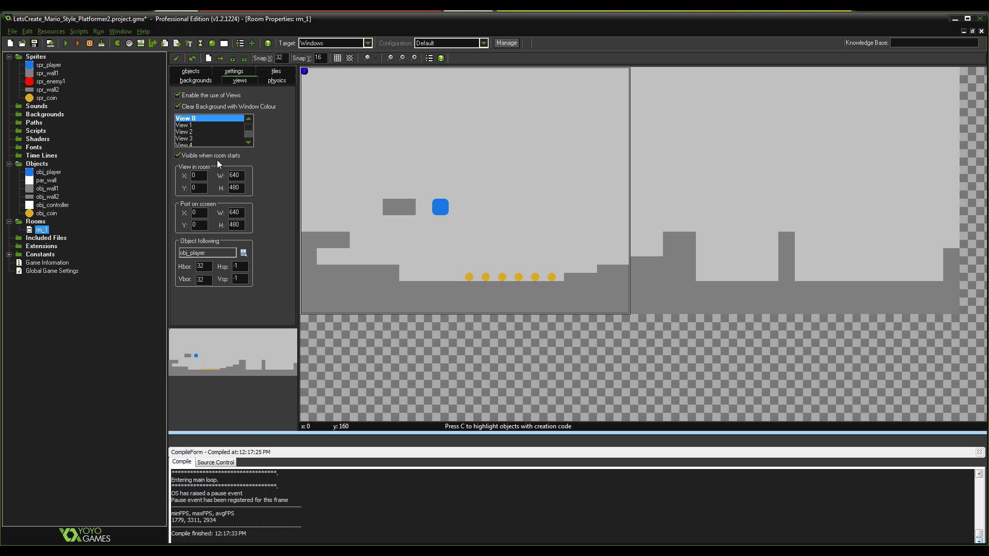
{"action": "mouse_move", "coordinate": [170, 119]}
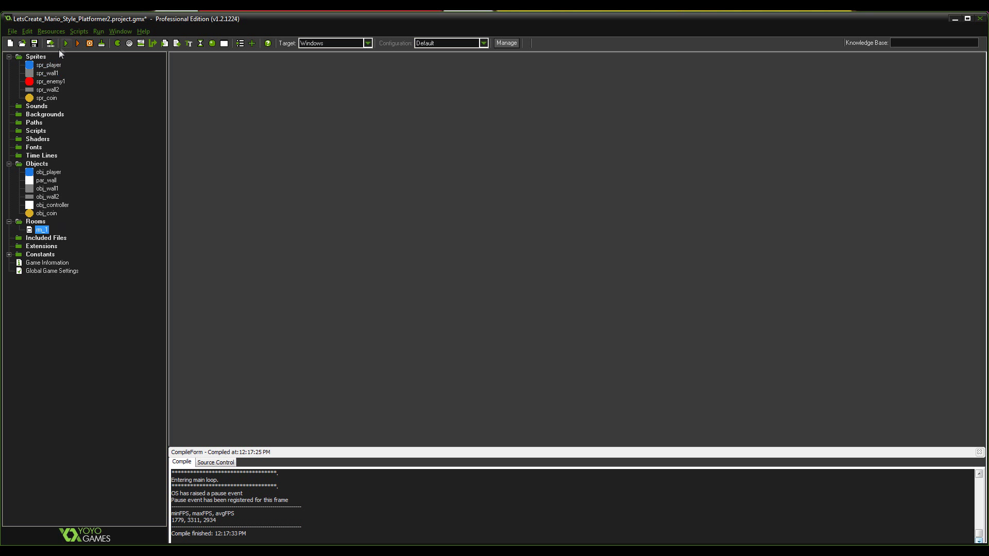
Test-run the game to confirm the score shows at the top-left, then end the run.
{"action": "left_click", "coordinate": [66, 44]}
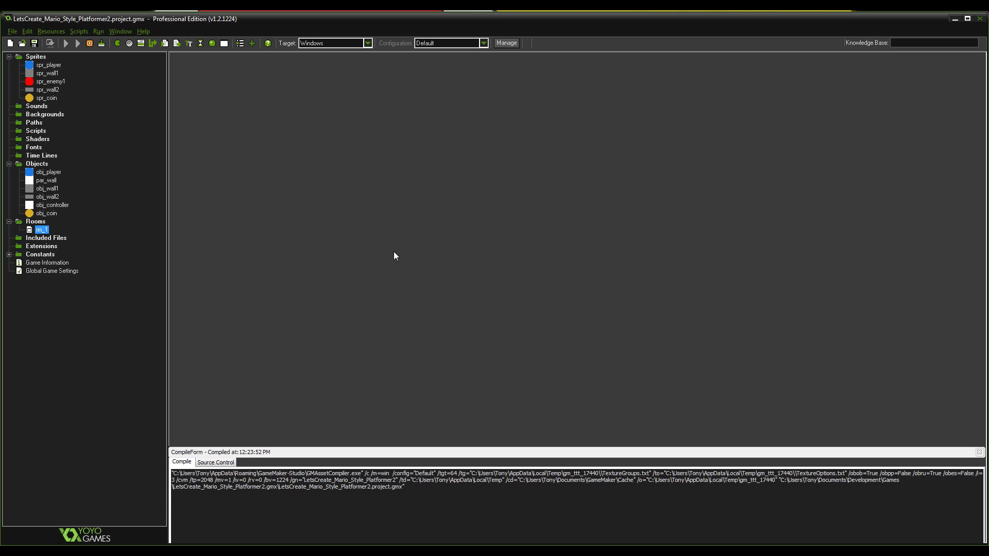
{"action": "left_click", "coordinate": [66, 43]}
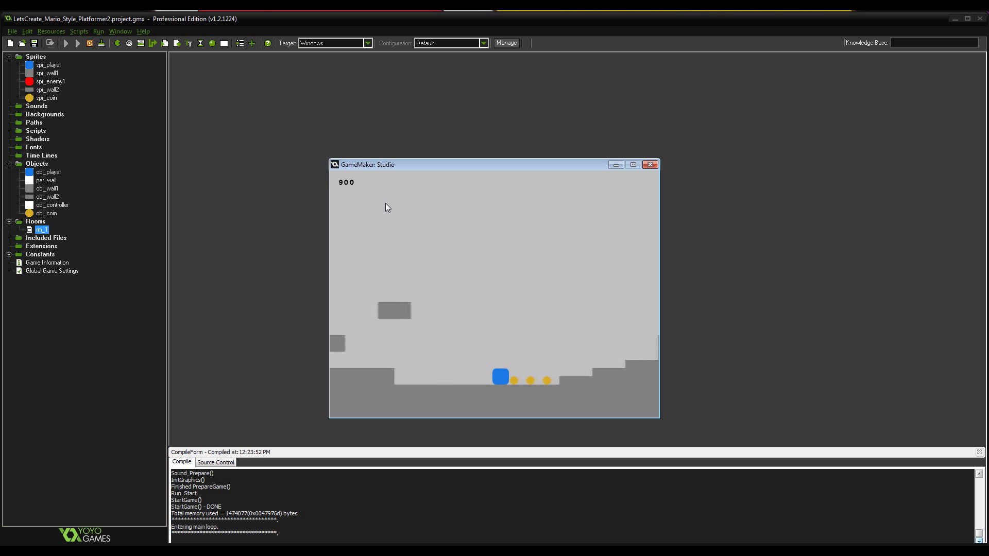
{"action": "left_click", "coordinate": [650, 165]}
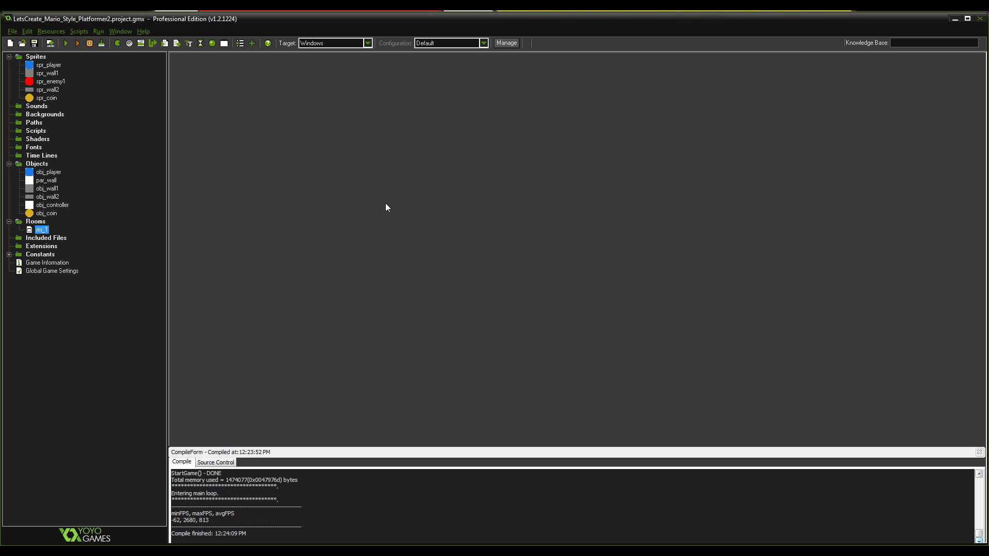
{"action": "mouse_move", "coordinate": [40, 172]}
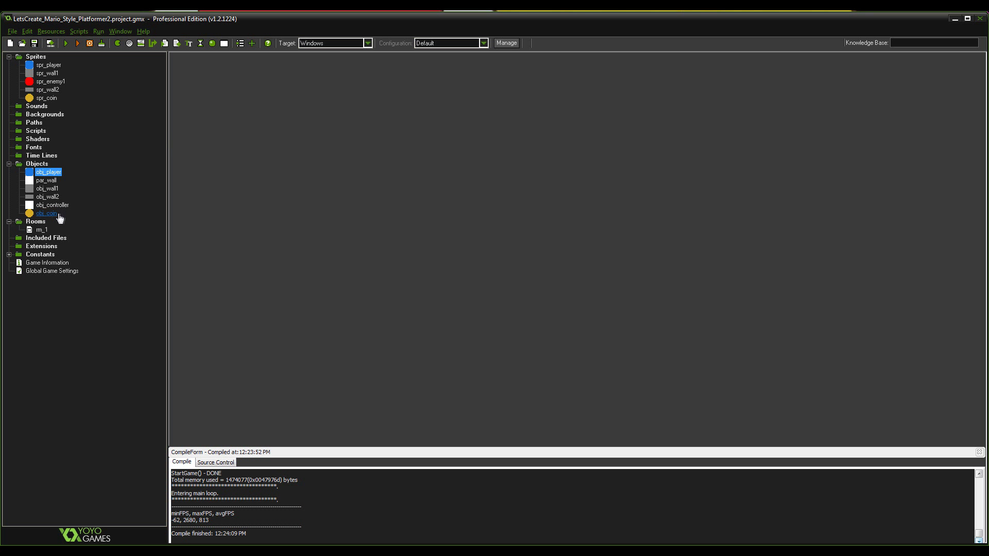
Dismiss obj_controller's properties and bring up obj_player's with its Step event showing.
{"action": "double_click", "coordinate": [52, 205]}
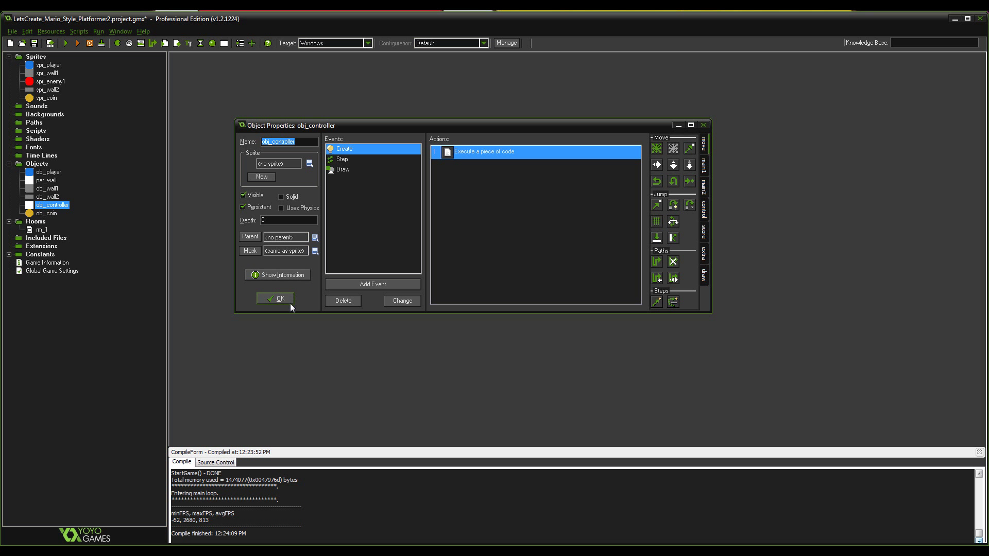
{"action": "left_click", "coordinate": [275, 297]}
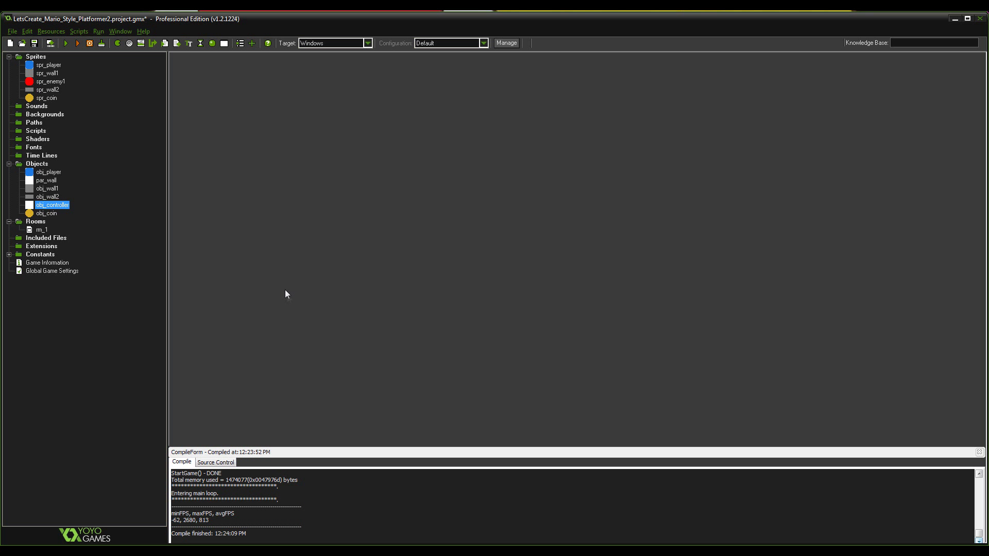
{"action": "mouse_move", "coordinate": [50, 172]}
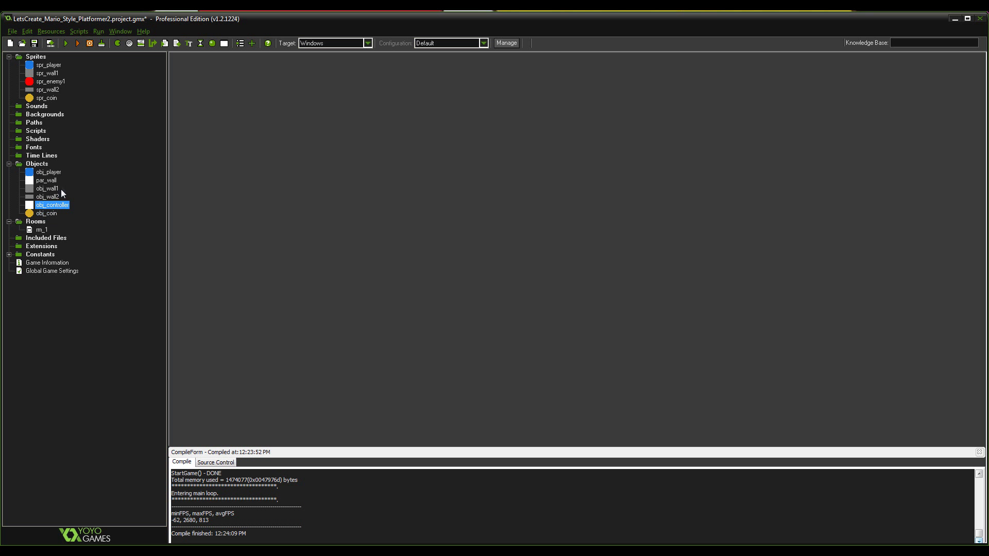
{"action": "double_click", "coordinate": [49, 172]}
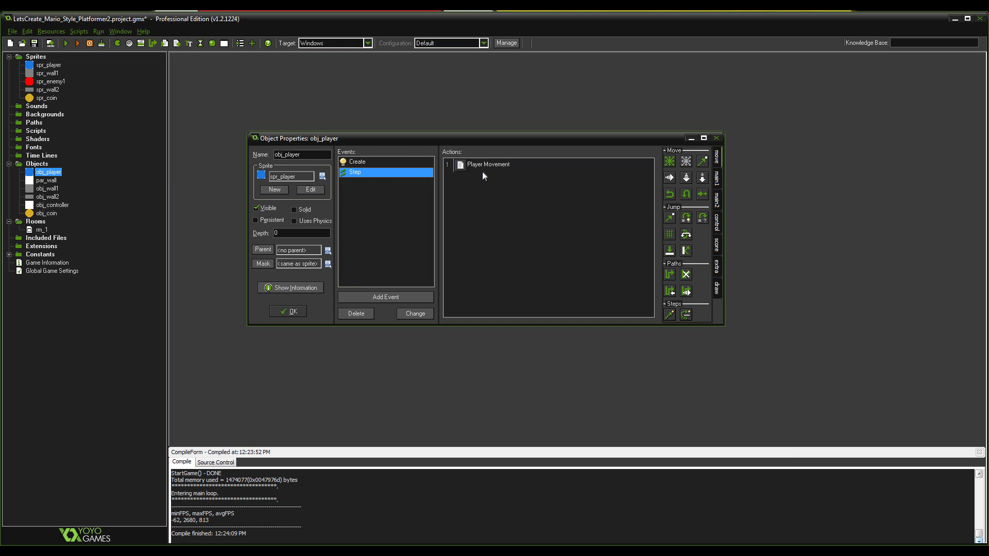
Start a //Jump Height rule in Player Movement: if (vsp < 0) && (key_up_rel) {.
{"action": "double_click", "coordinate": [486, 164]}
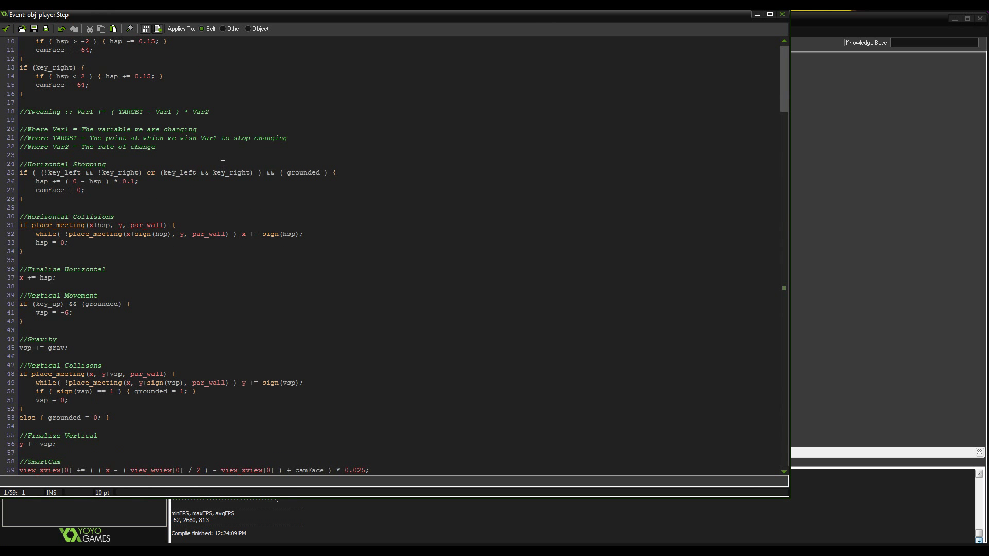
{"action": "mouse_move", "coordinate": [101, 353]}
{"action": "type", "text": "//"}
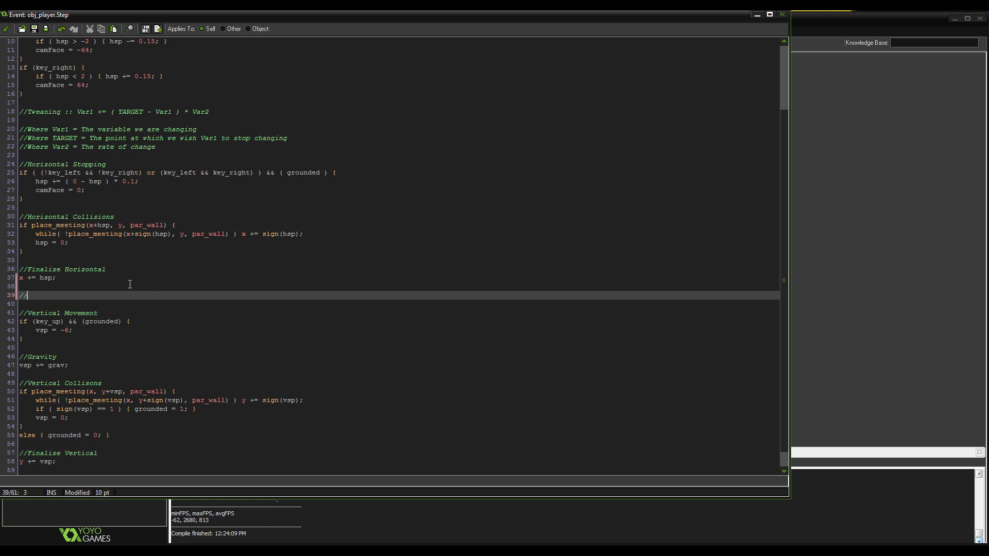
{"action": "type", "text": "Jump"}
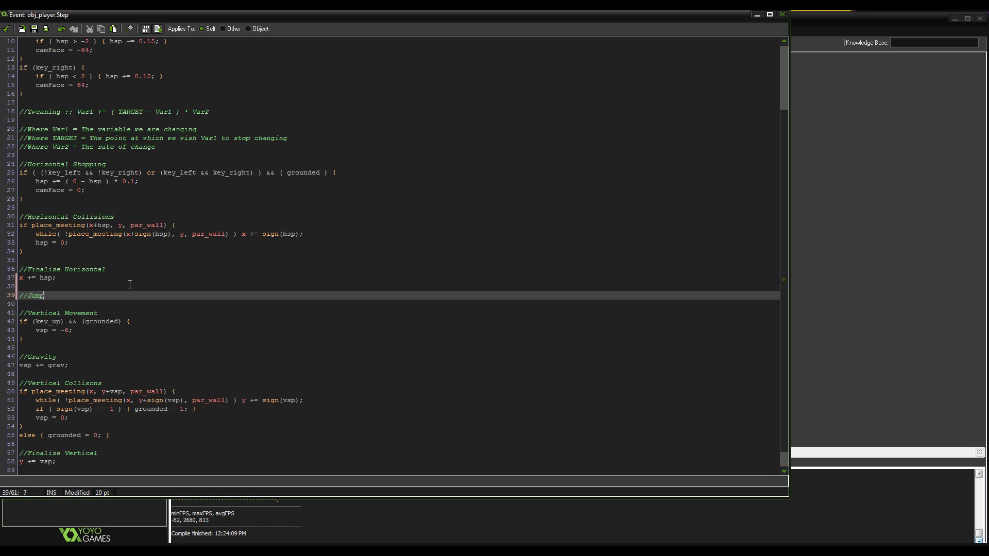
{"action": "type", "text": "Height"}
{"action": "left_click", "coordinate": [398, 304]}
{"action": "type", "text": "if (vsp < 0) && ("}
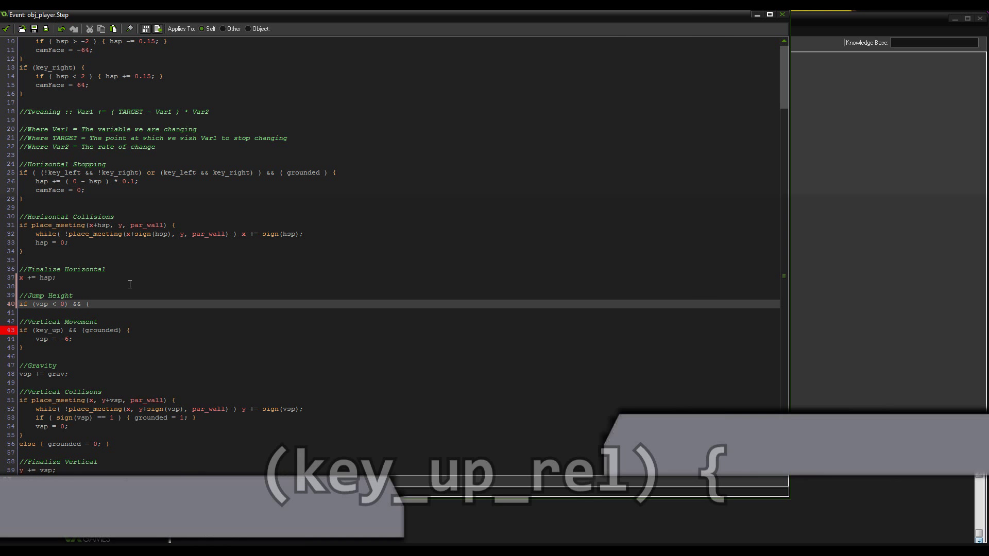
{"action": "type", "text": "key_"}
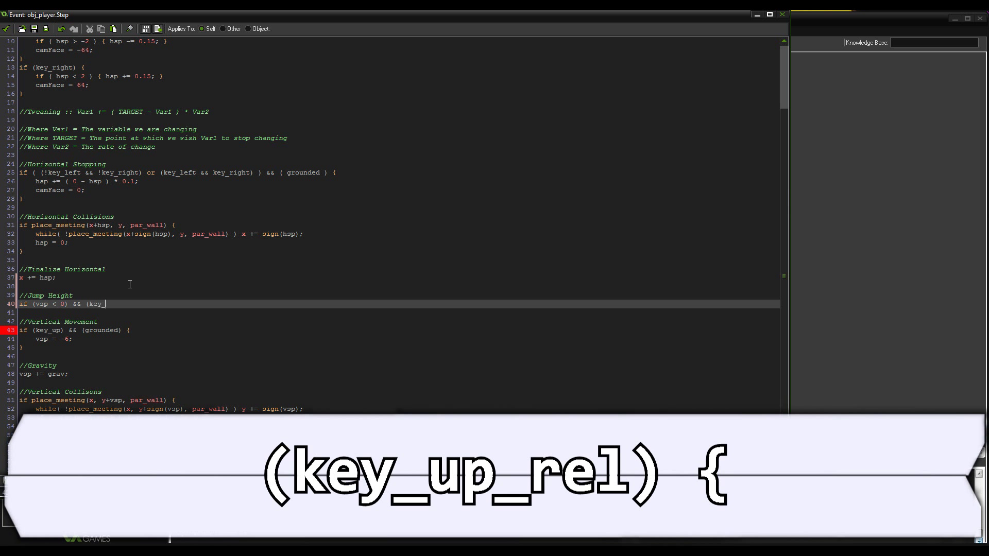
{"action": "type", "text": "up_rel)"}
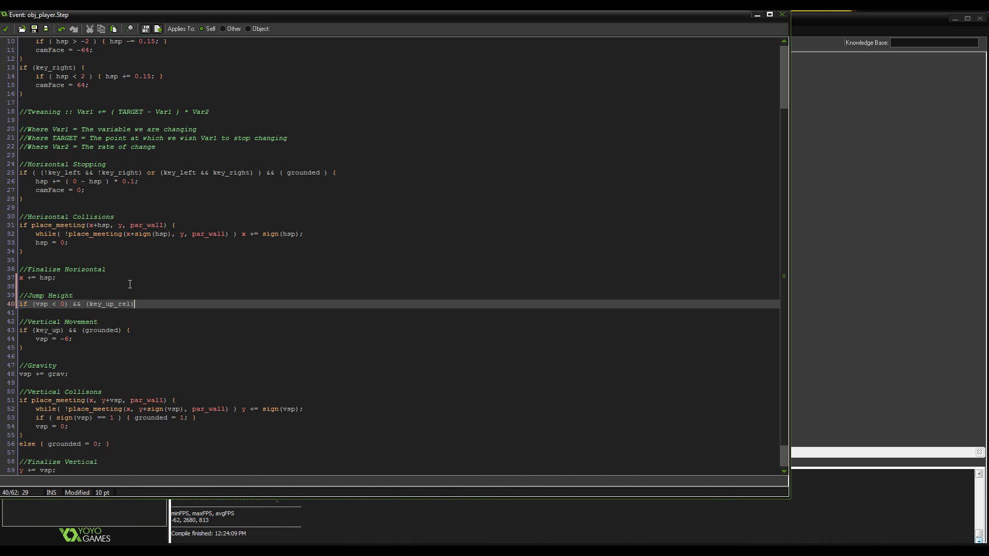
{"action": "type", "text": "{"}
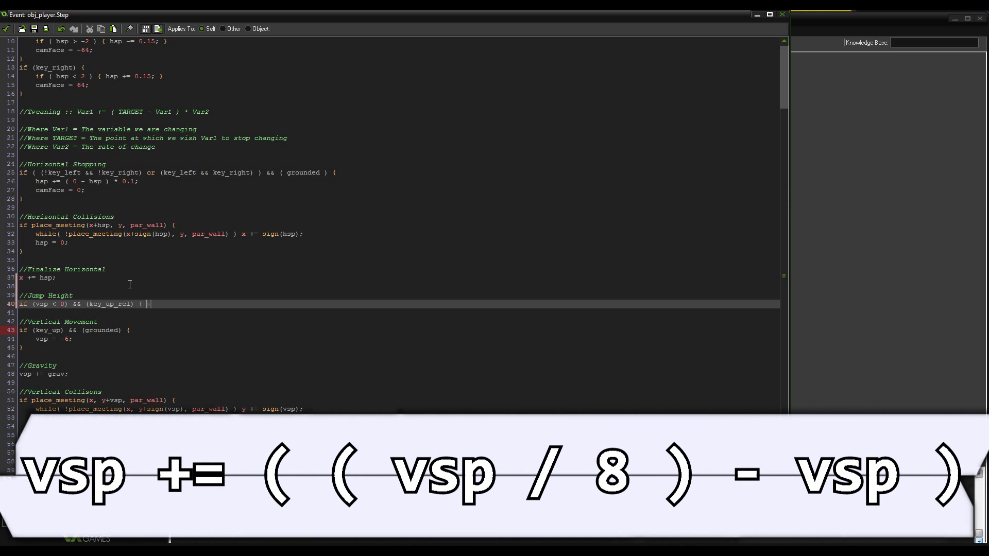
Complete the rule body: vsp += ((vsp / 8) - vsp) * 0.6;.
{"action": "type", "text": "vsp +="}
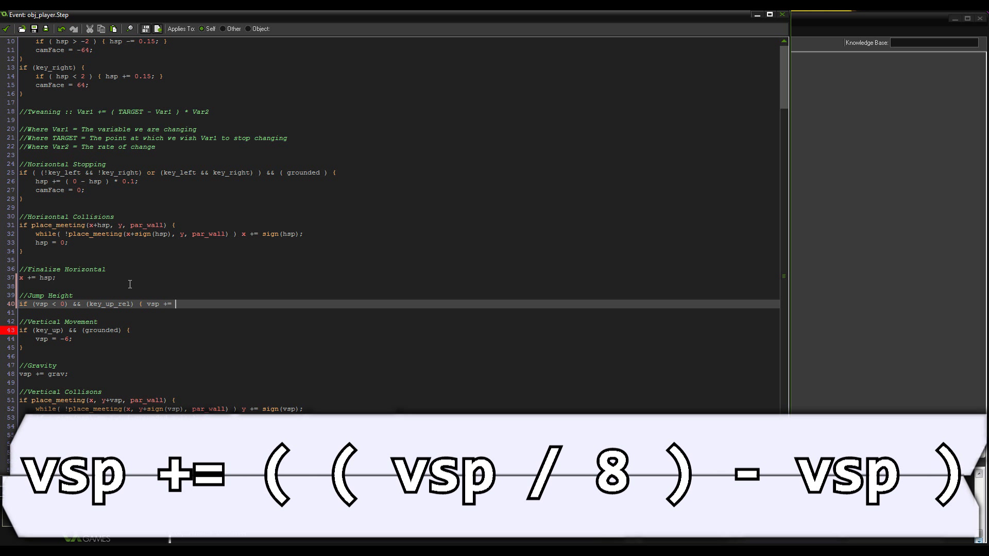
{"action": "type", "text": "(("}
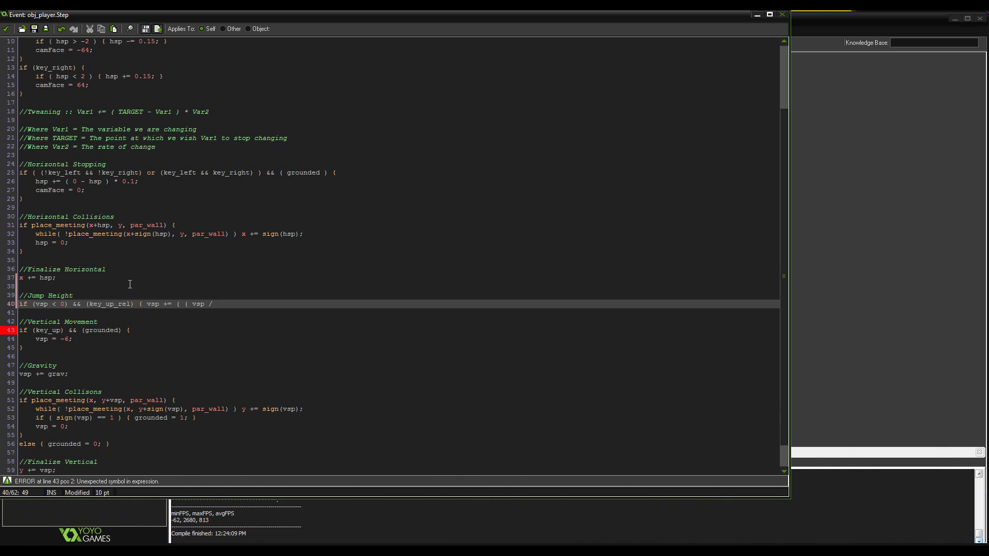
{"action": "type", "text": "8 )"}
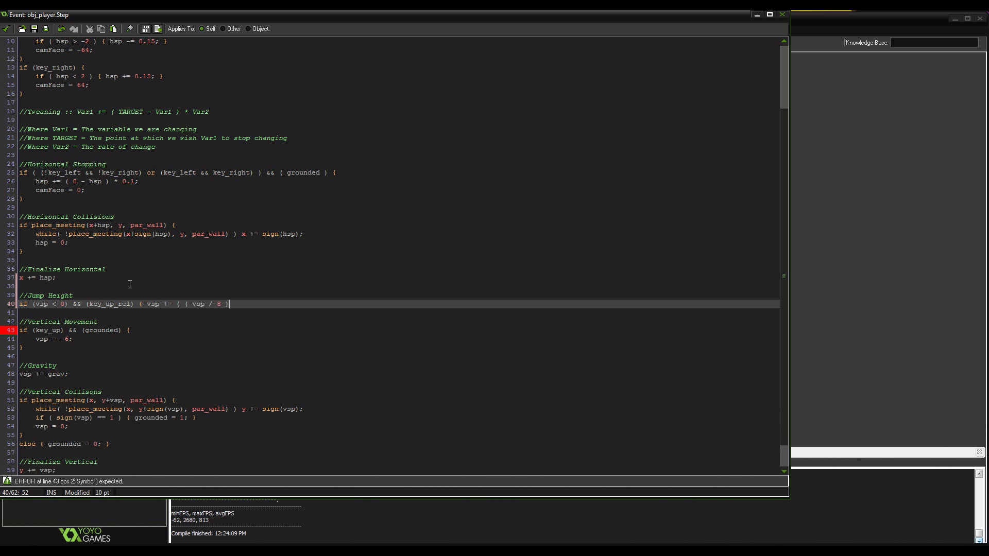
{"action": "type", "text": "- vsp ) * 0.6;"}
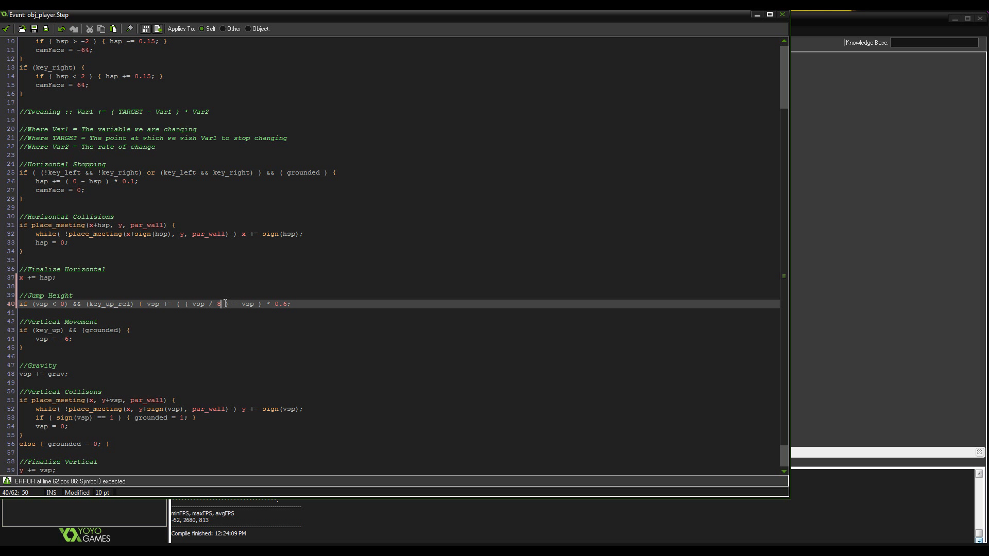
{"action": "key", "text": "Backspace"}
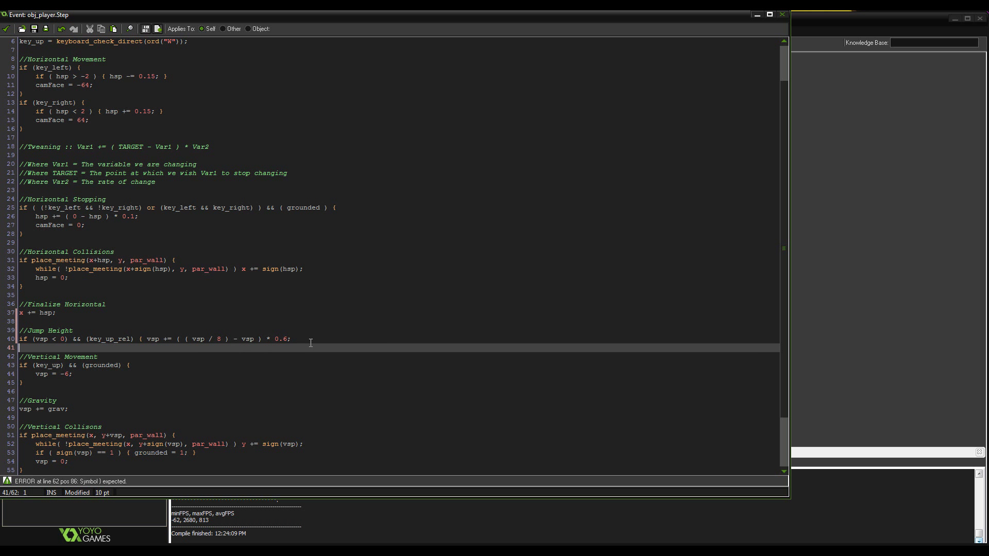
Define key_up_rel = keyboard_check_released(ord("W")); under the key_up line.
{"action": "double_click", "coordinate": [108, 339]}
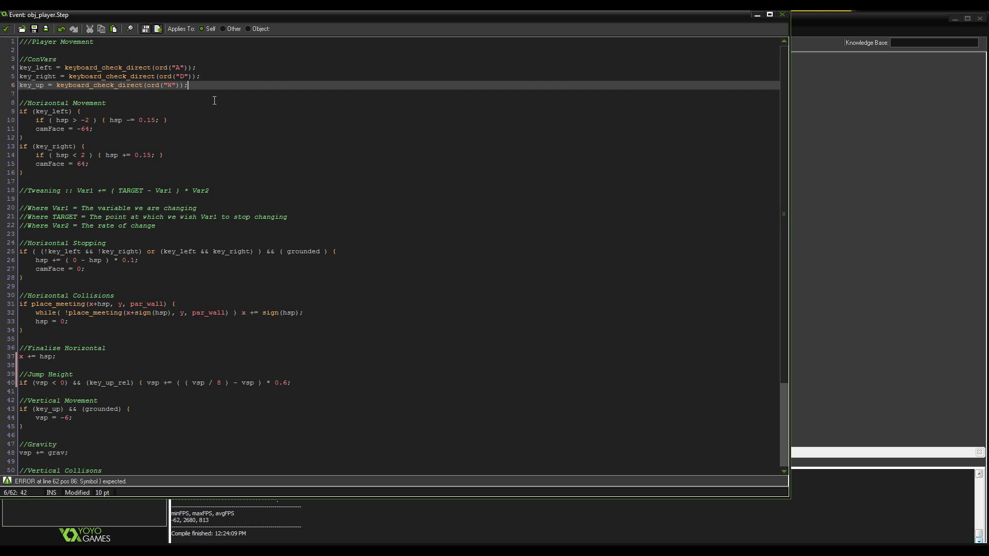
{"action": "key", "text": "enter"}
{"action": "type", "text": "key_up_rel ="}
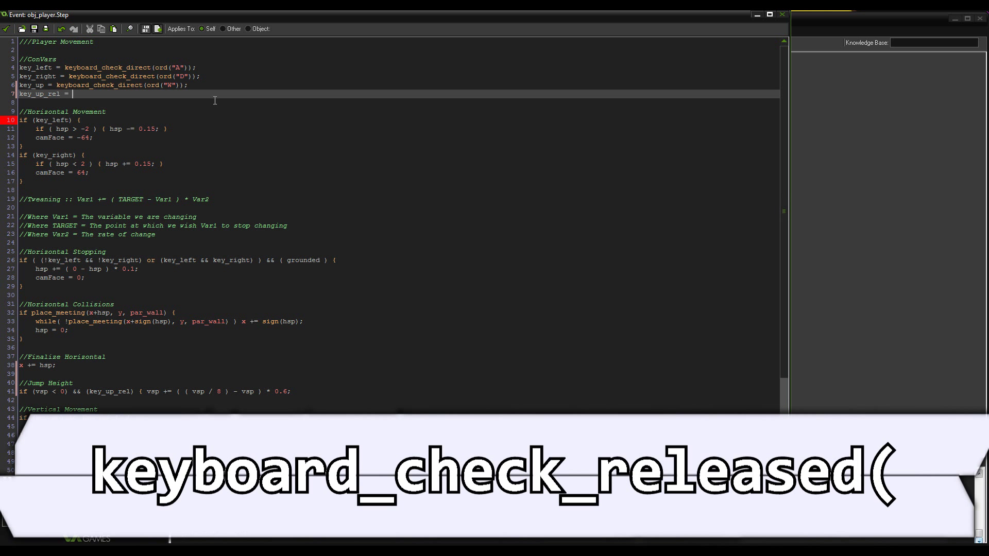
{"action": "type", "text": "keyboard_check_released"}
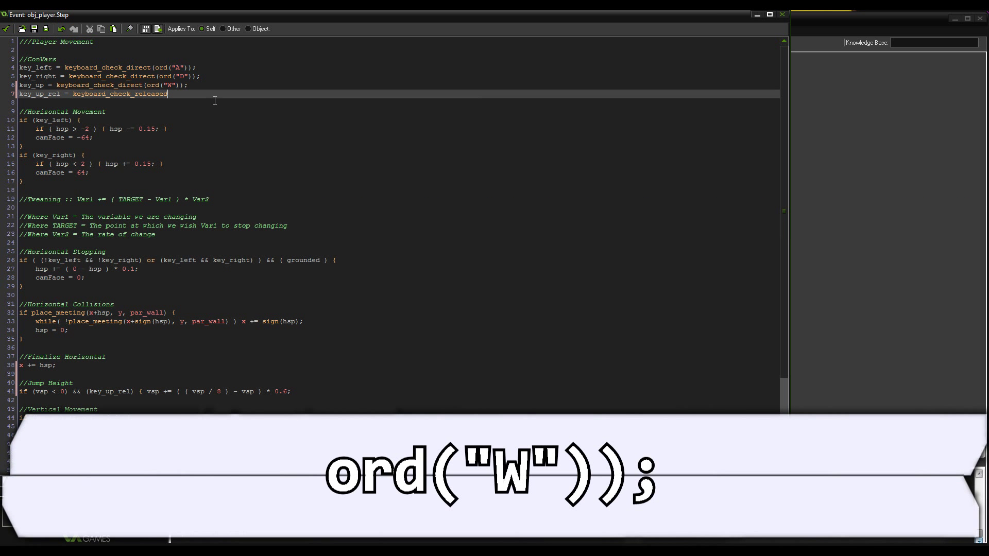
{"action": "type", "text": "("}
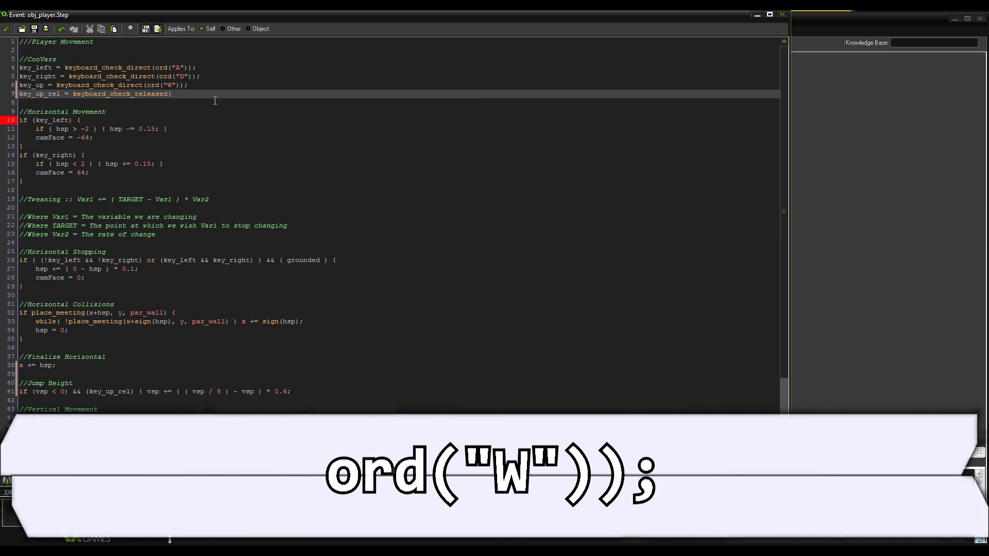
{"action": "type", "text": "ord"}
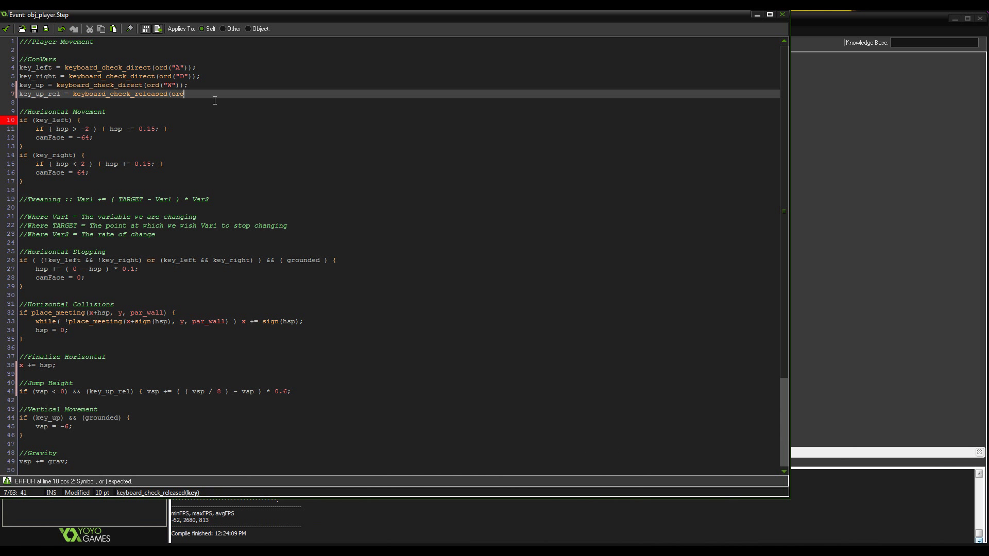
{"action": "type", "text": "\""}
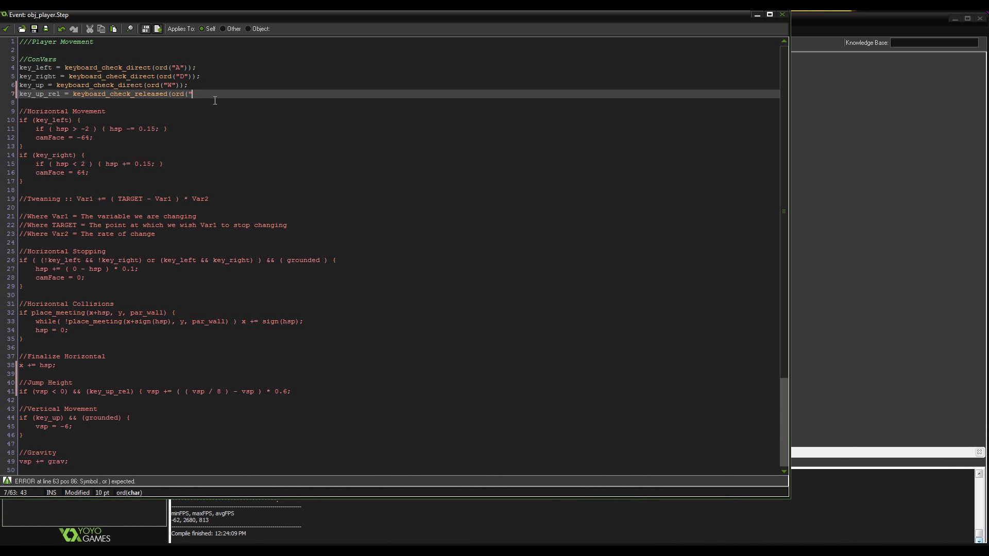
{"action": "type", "text": "W\"));"}
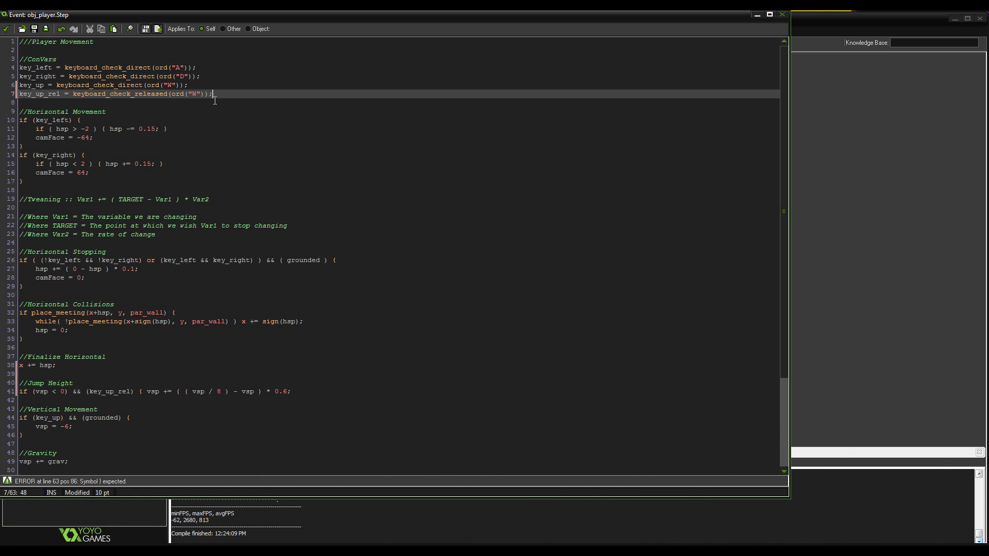
Review the finished Step code and run the game to test the variable jump.
{"action": "scroll", "scroll_direction": "down", "scroll_amount": 3}
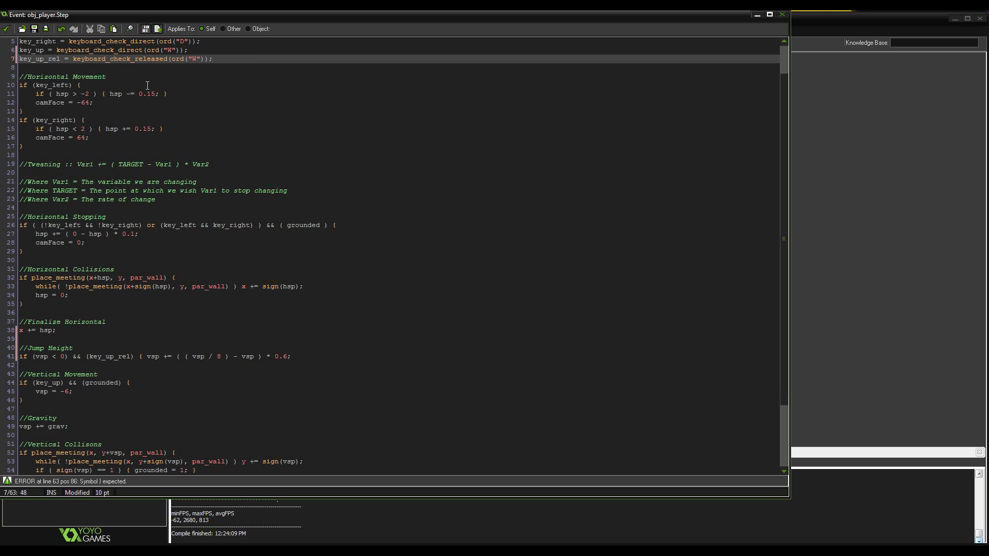
{"action": "scroll", "scroll_direction": "down", "scroll_amount": 3}
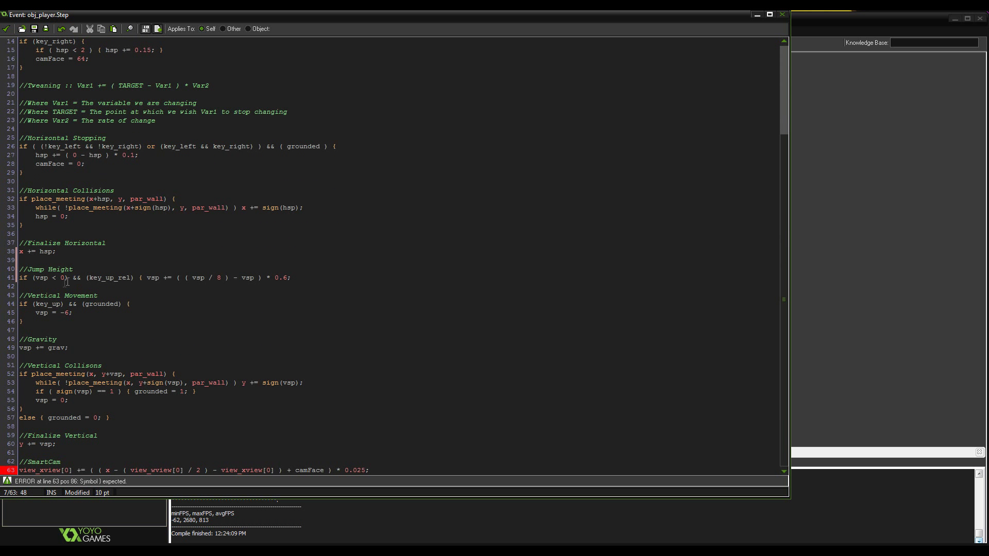
{"action": "mouse_move", "coordinate": [262, 302]}
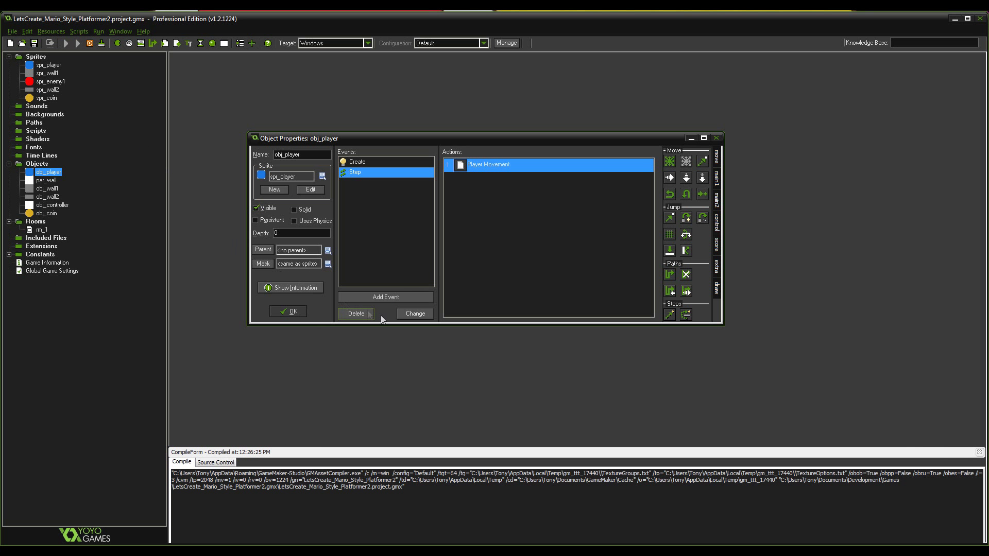
{"action": "left_click", "coordinate": [66, 43]}
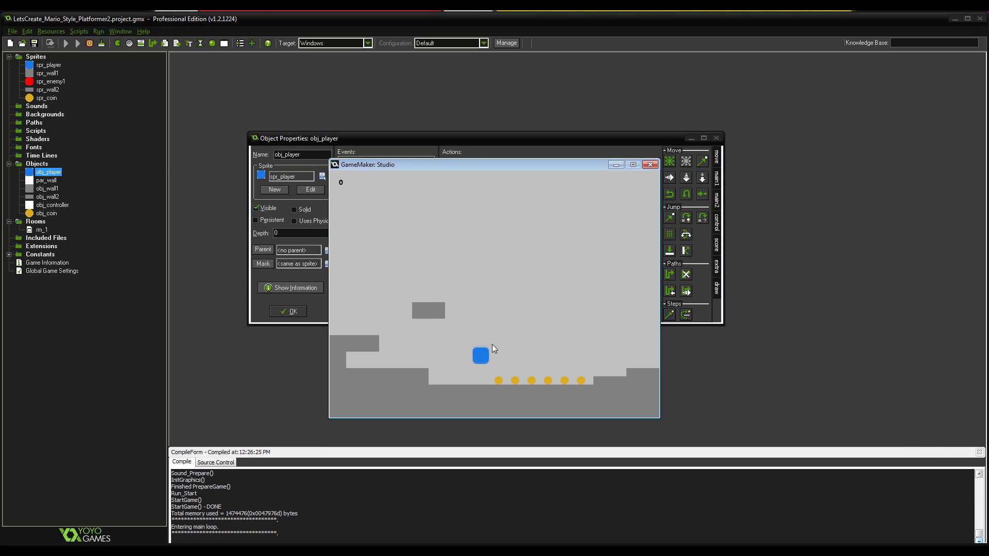